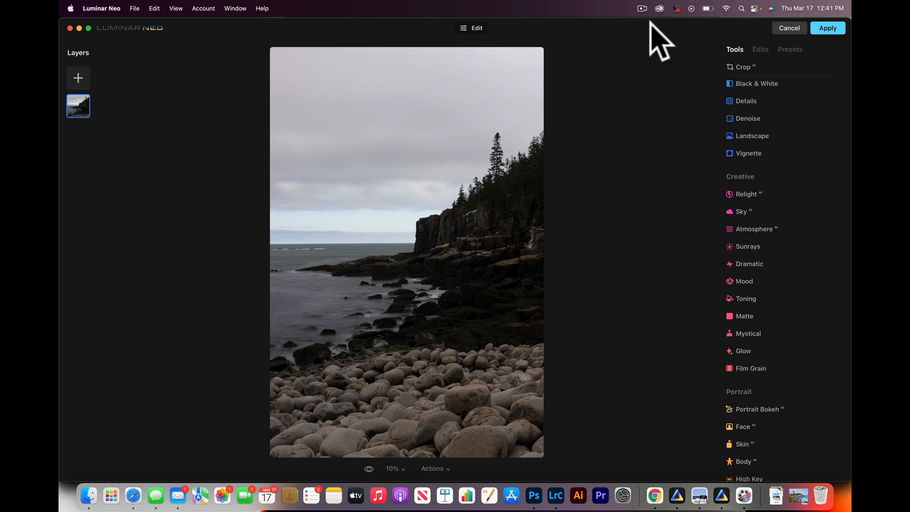
{"action": "mouse_move", "coordinate": [485, 148]}
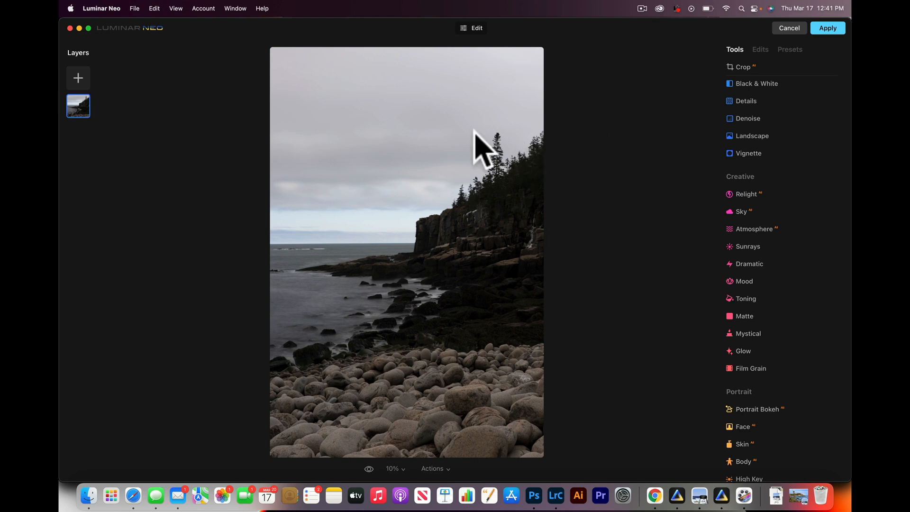
{"action": "mouse_move", "coordinate": [476, 298]}
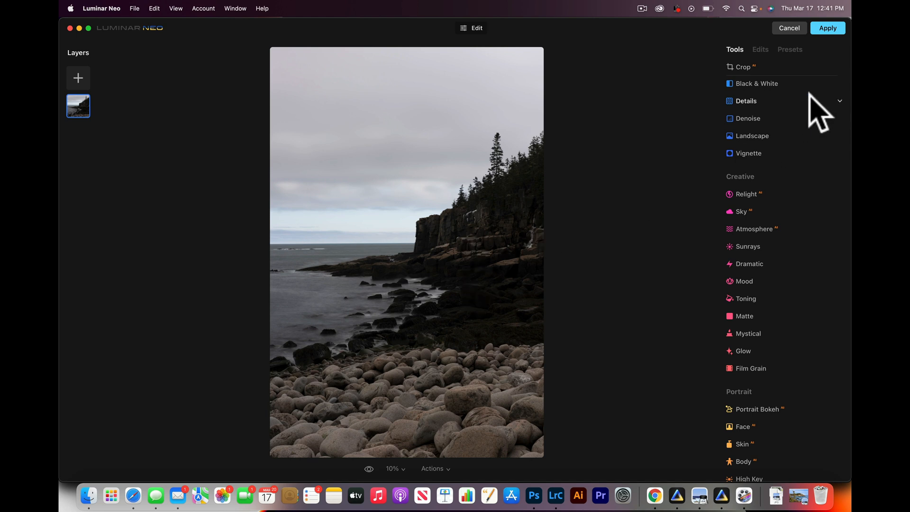
{"action": "mouse_move", "coordinate": [646, 135]}
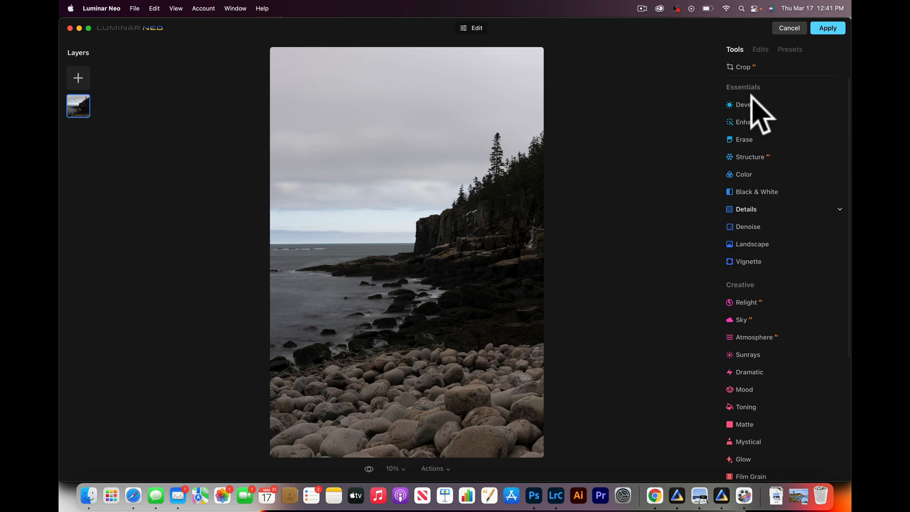
Set Develop Highlights to -27, Shadows to 41 and Vibrance to 32
{"action": "left_click", "coordinate": [745, 105]}
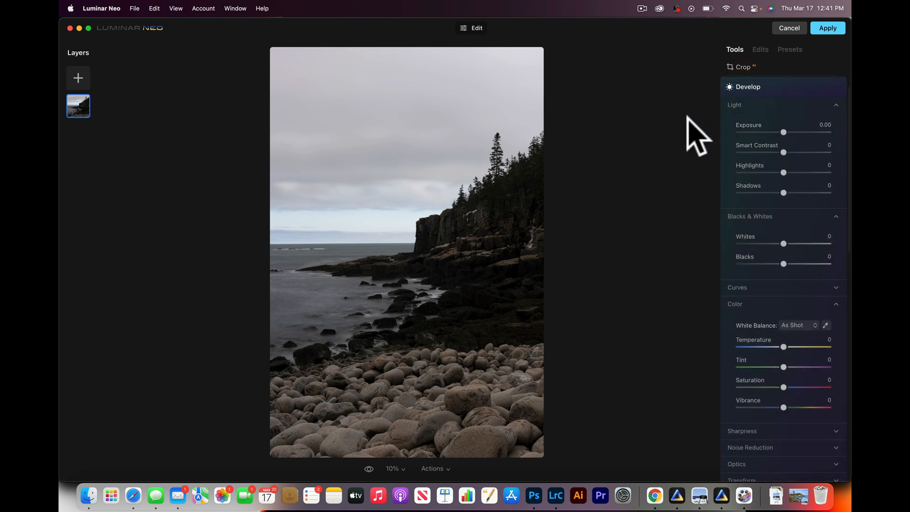
{"action": "mouse_move", "coordinate": [789, 181]}
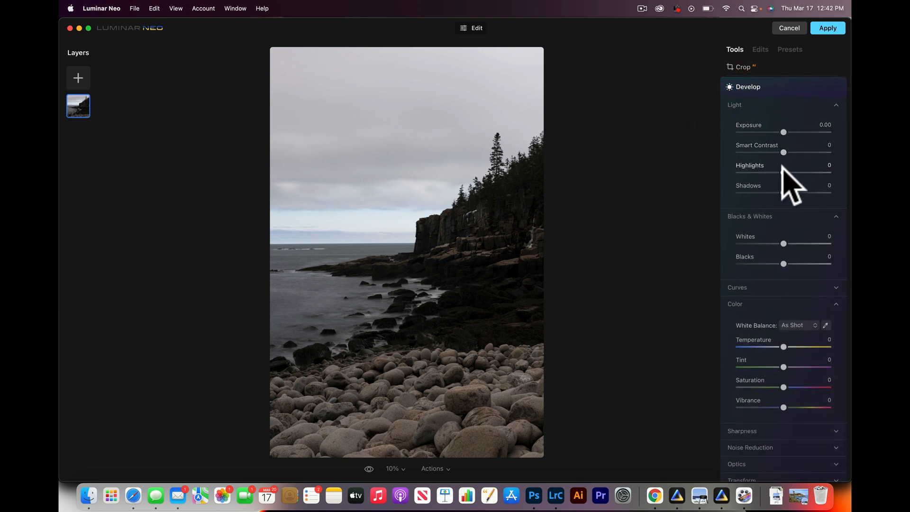
{"action": "left_click_drag", "start_coordinate": [783, 172], "coordinate": [771, 173]}
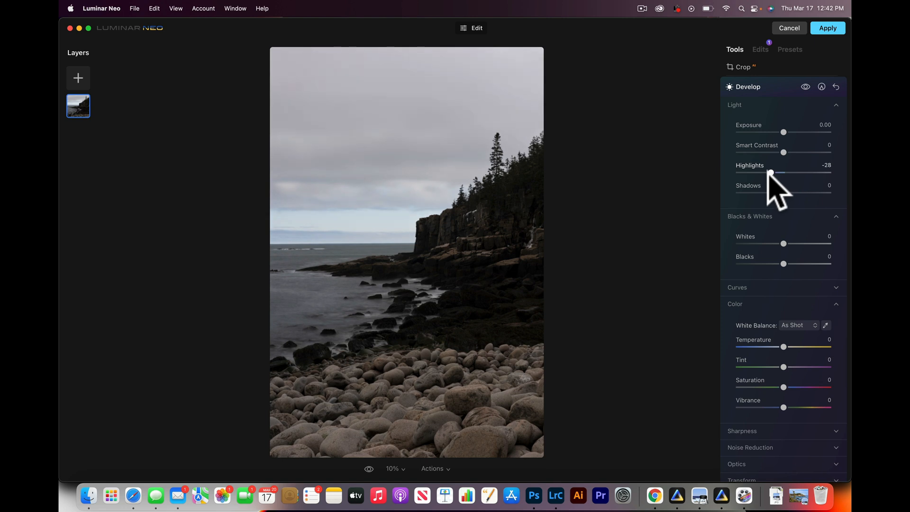
{"action": "left_click_drag", "start_coordinate": [783, 192], "coordinate": [802, 193]}
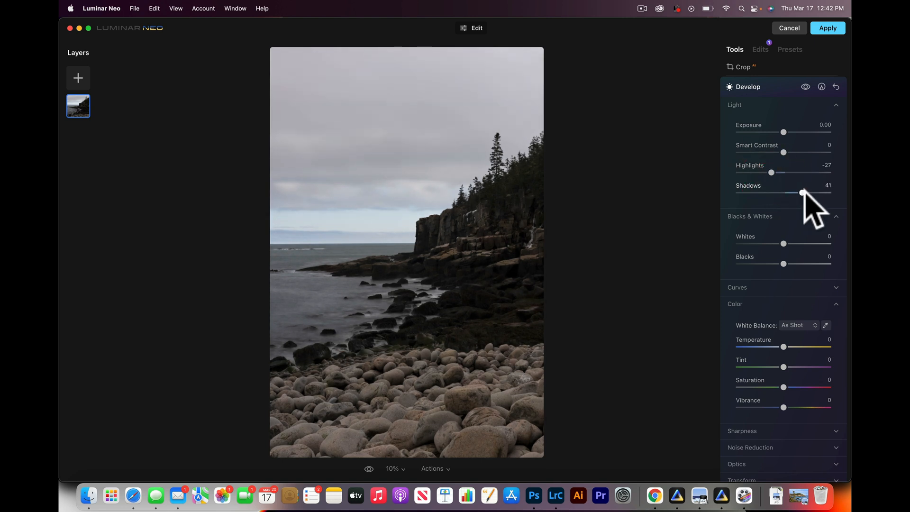
{"action": "left_click_drag", "start_coordinate": [802, 192], "coordinate": [807, 193]}
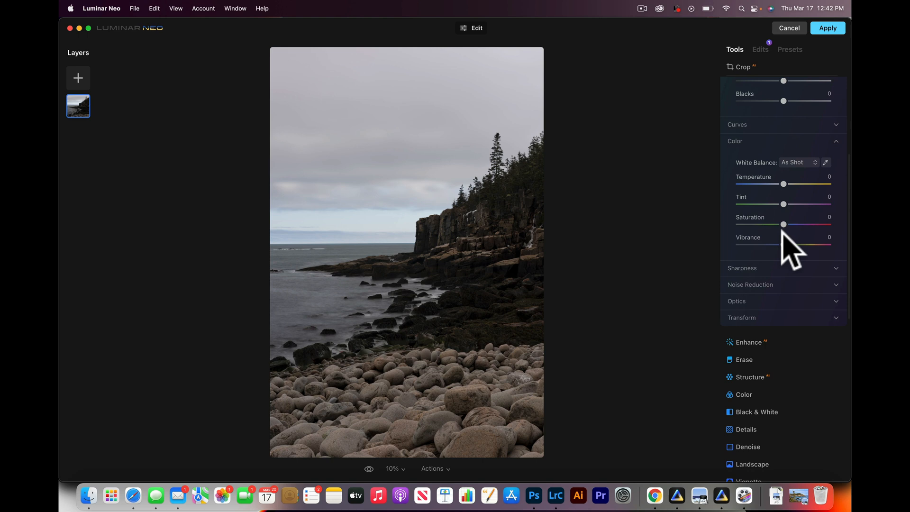
{"action": "left_click_drag", "start_coordinate": [757, 244], "coordinate": [806, 245]}
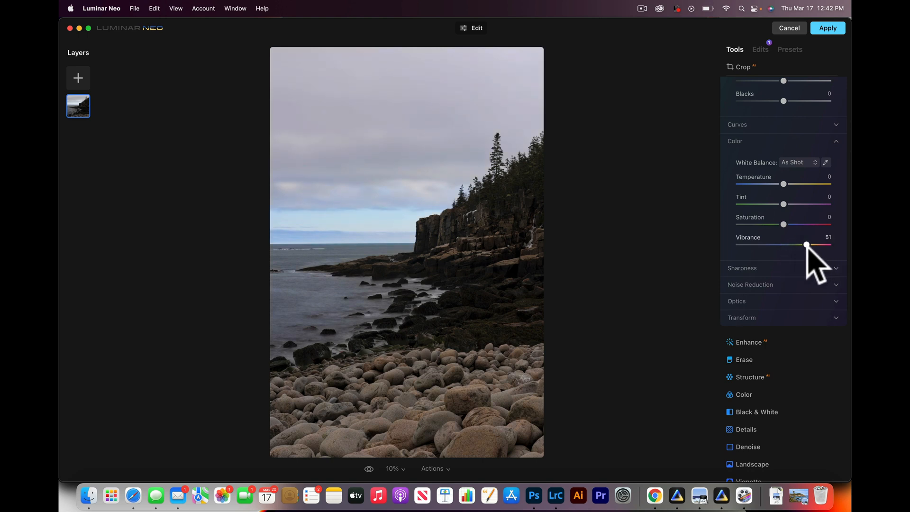
{"action": "left_click_drag", "start_coordinate": [806, 245], "coordinate": [797, 245]}
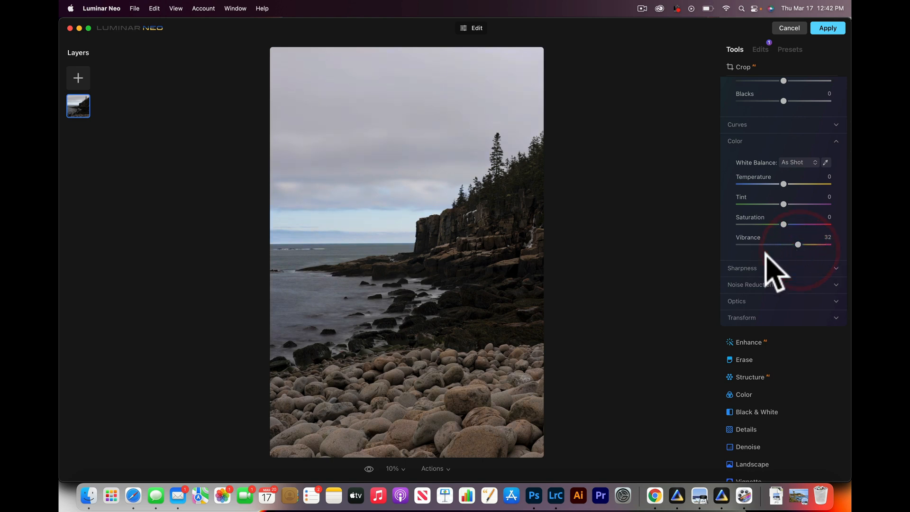
{"action": "scroll", "scroll_direction": "down", "scroll_amount": 3}
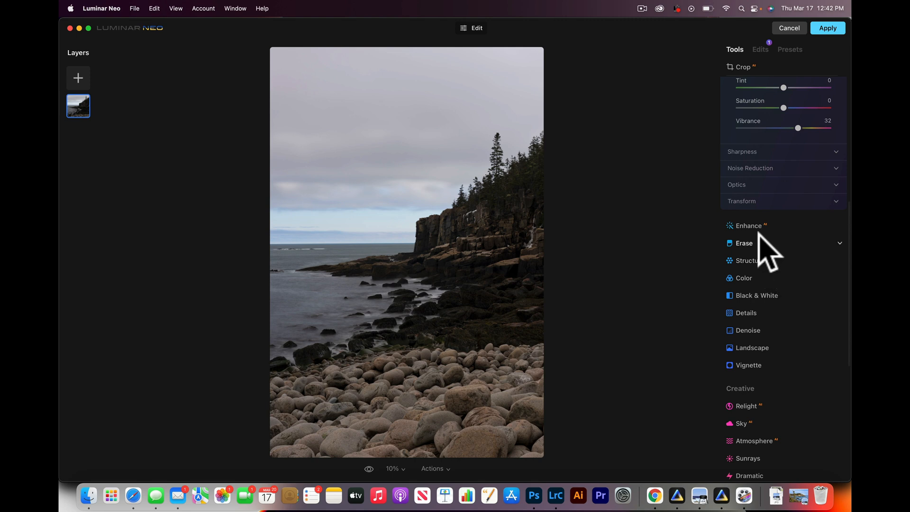
Raise Enhance Accent to 34
{"action": "left_click", "coordinate": [749, 226]}
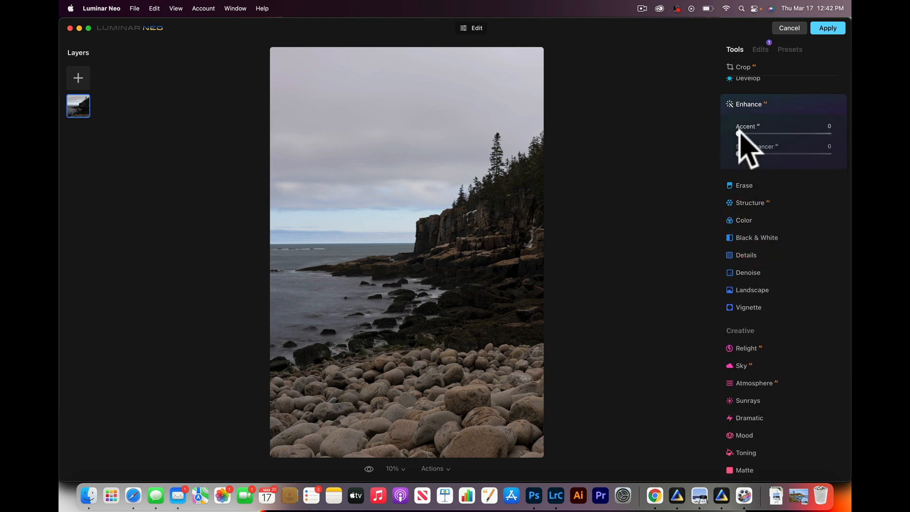
{"action": "left_click_drag", "start_coordinate": [739, 133], "coordinate": [746, 134]}
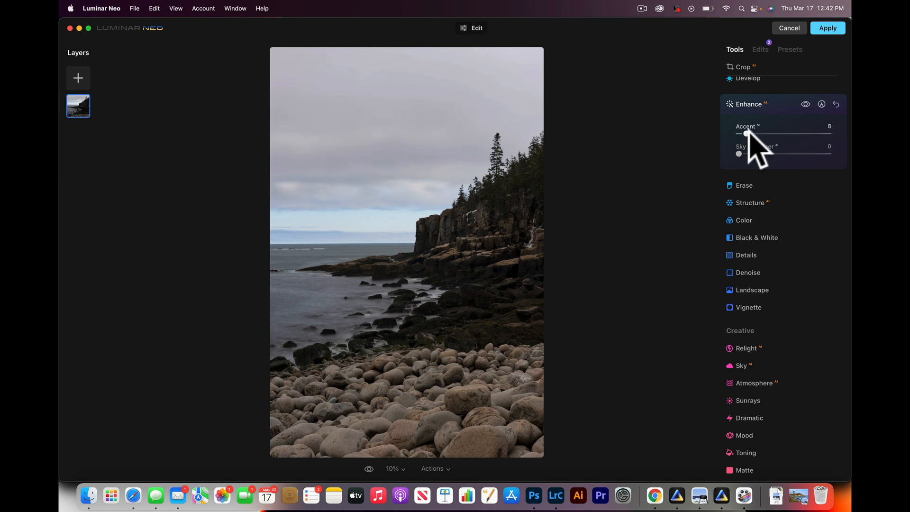
{"action": "left_click_drag", "start_coordinate": [746, 133], "coordinate": [771, 134]}
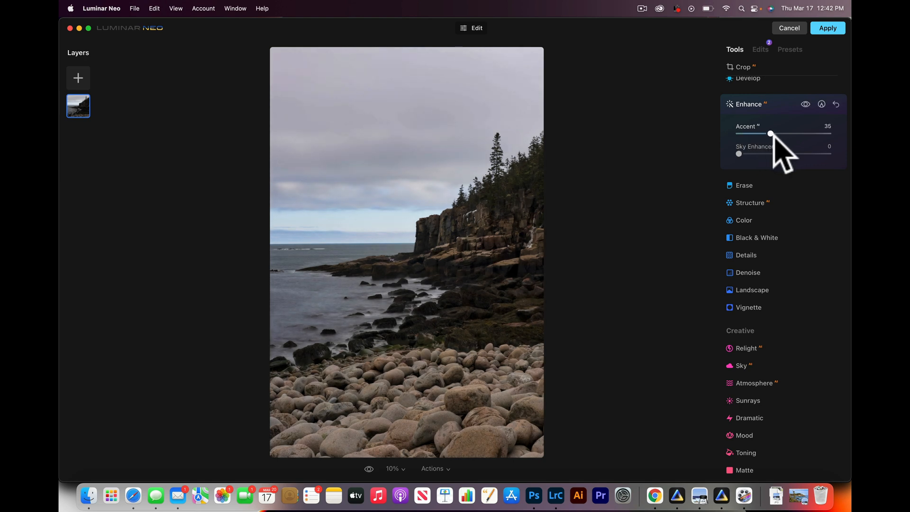
{"action": "left_click_drag", "start_coordinate": [772, 134], "coordinate": [769, 133]}
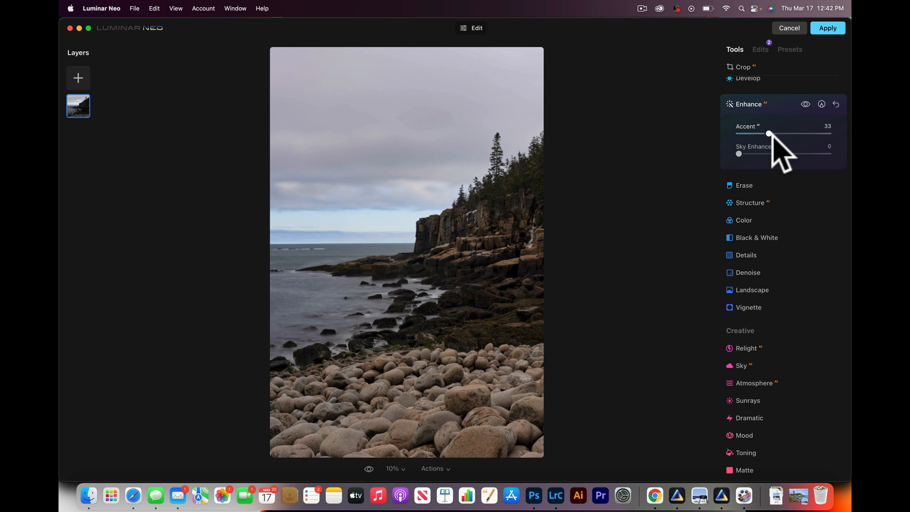
{"action": "left_click_drag", "start_coordinate": [769, 133], "coordinate": [771, 134]}
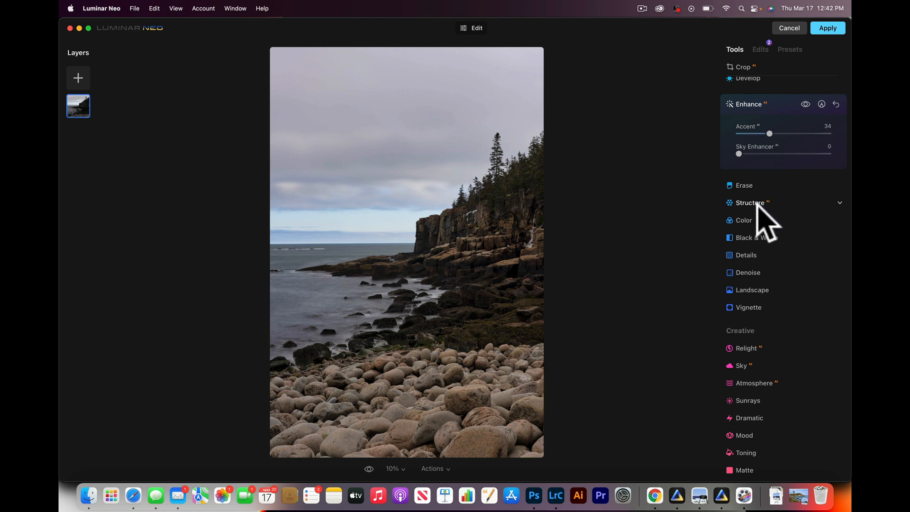
Add a slight Structure Amount of 8
{"action": "left_click", "coordinate": [750, 203]}
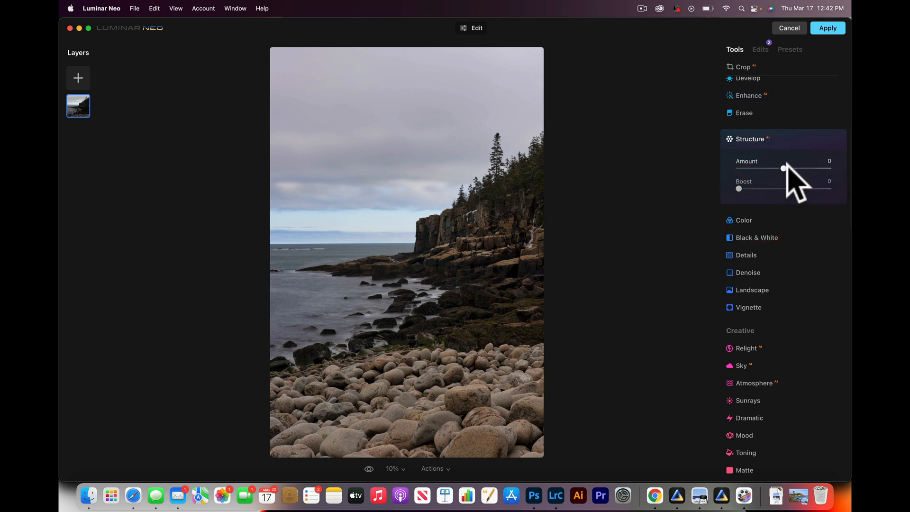
{"action": "left_click_drag", "start_coordinate": [783, 169], "coordinate": [787, 168]}
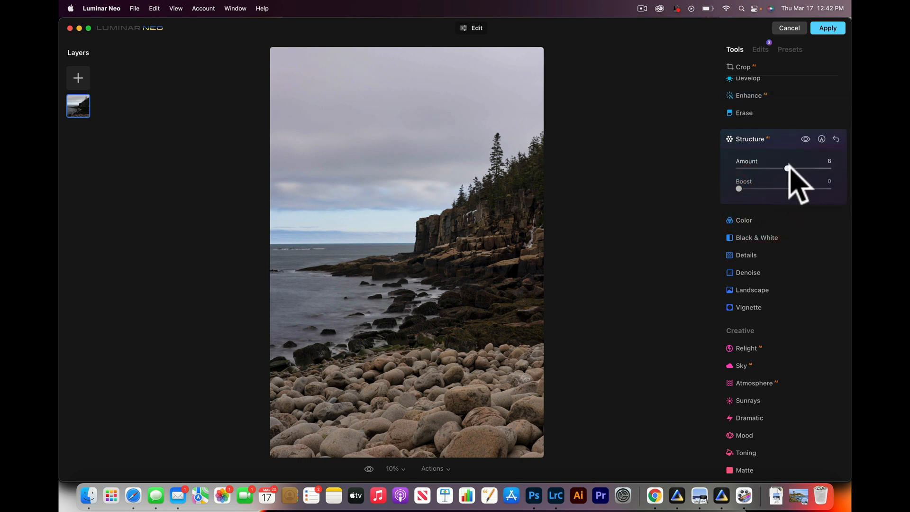
{"action": "left_click", "coordinate": [785, 169]}
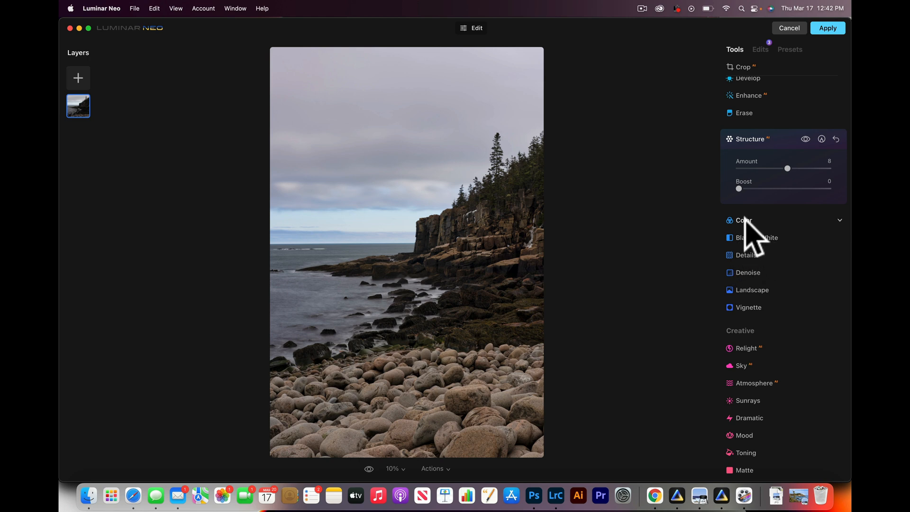
Set Landscape Golden Hour to 15 and Foliage Enhancer to 8, then move toward the Creative tools
{"action": "left_click", "coordinate": [749, 139]}
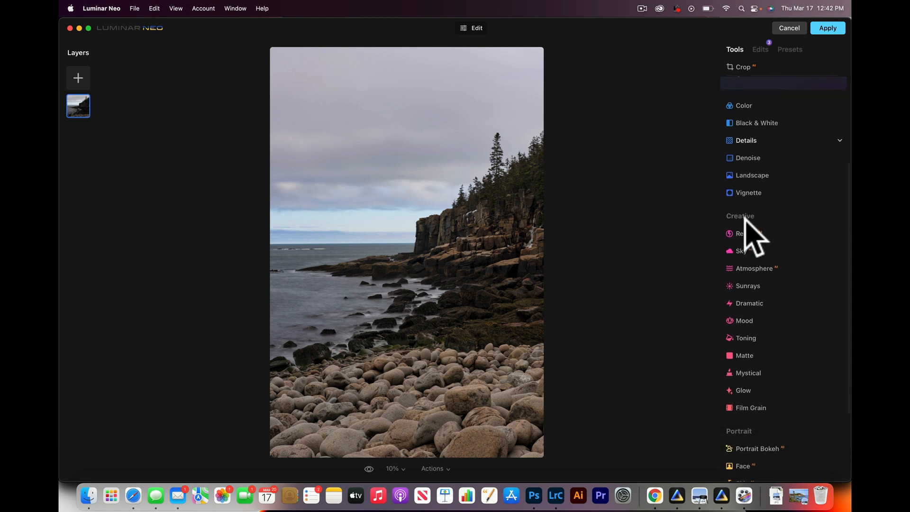
{"action": "left_click", "coordinate": [752, 175]}
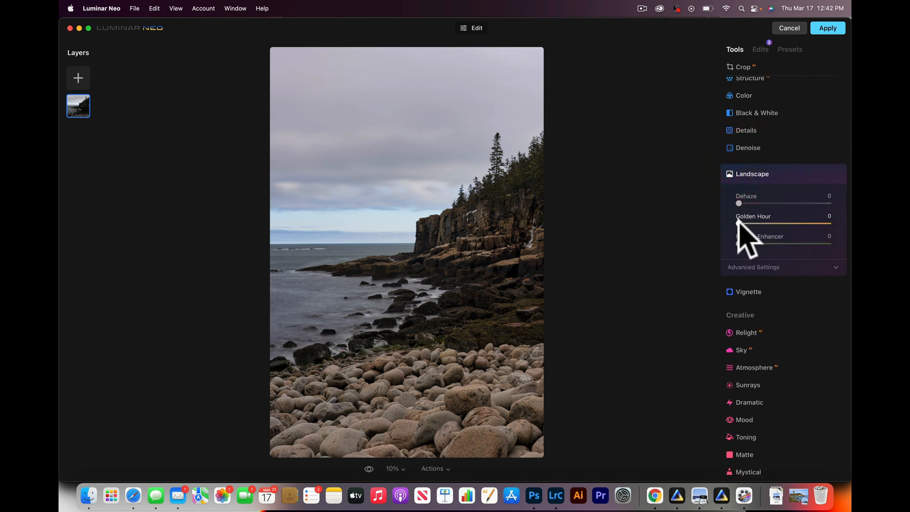
{"action": "left_click_drag", "start_coordinate": [739, 224], "coordinate": [754, 223]}
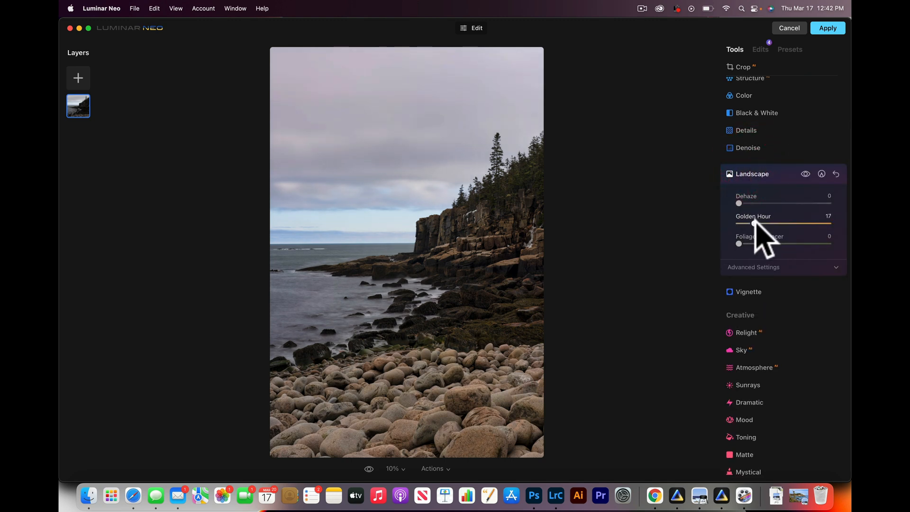
{"action": "left_click_drag", "start_coordinate": [752, 224], "coordinate": [750, 225]}
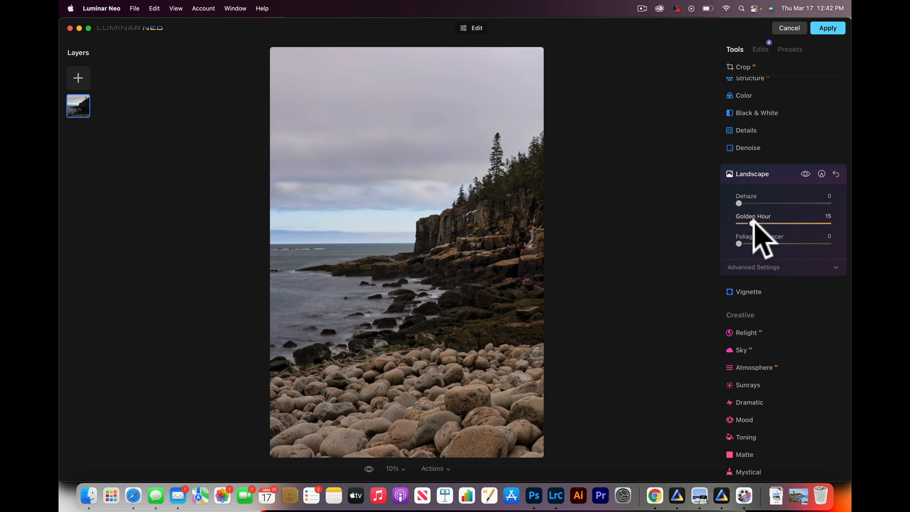
{"action": "left_click_drag", "start_coordinate": [739, 244], "coordinate": [749, 244]}
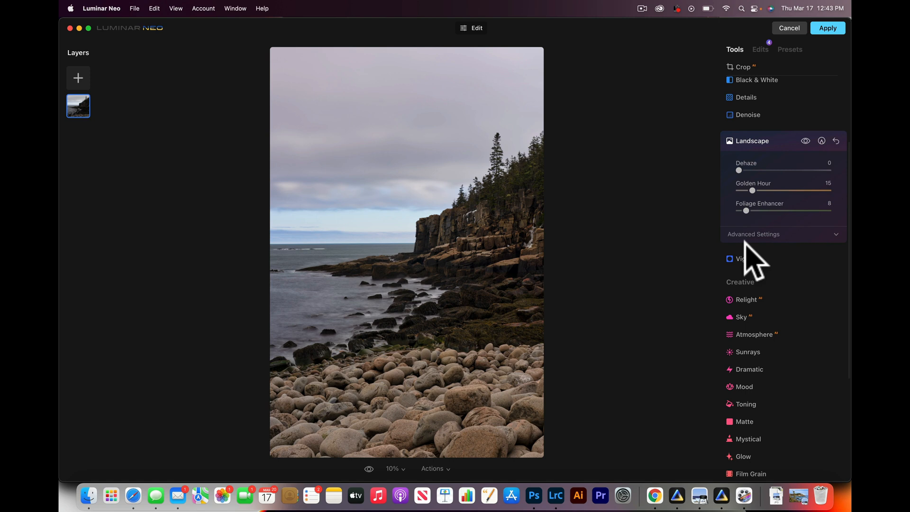
{"action": "scroll", "scroll_direction": "down", "scroll_amount": 3}
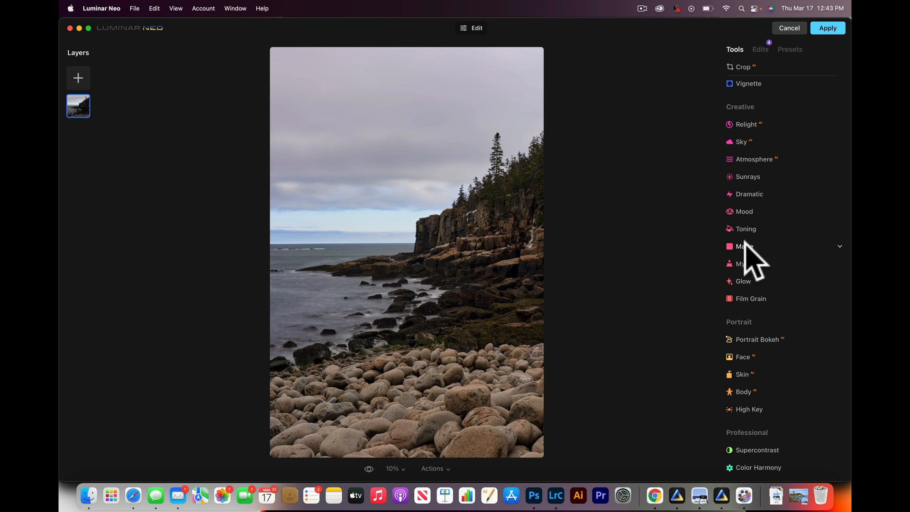
{"action": "mouse_move", "coordinate": [769, 459]}
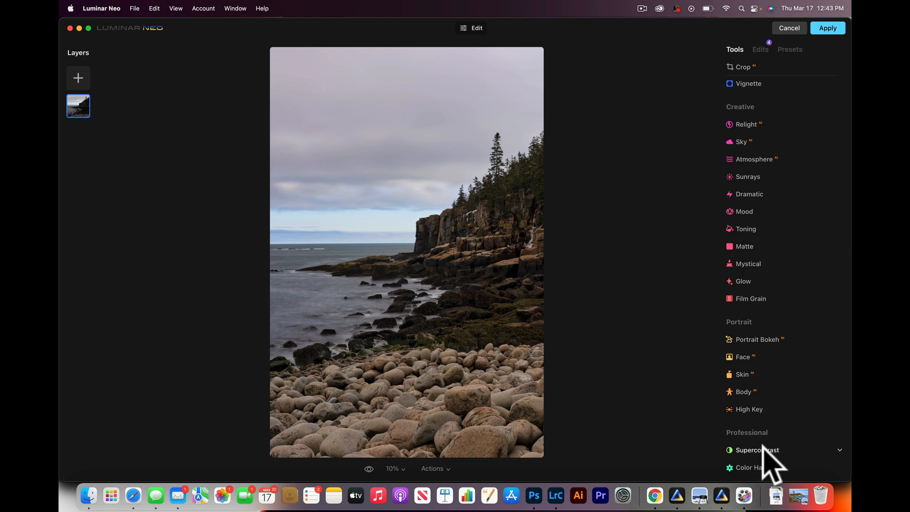
{"action": "mouse_move", "coordinate": [623, 257]}
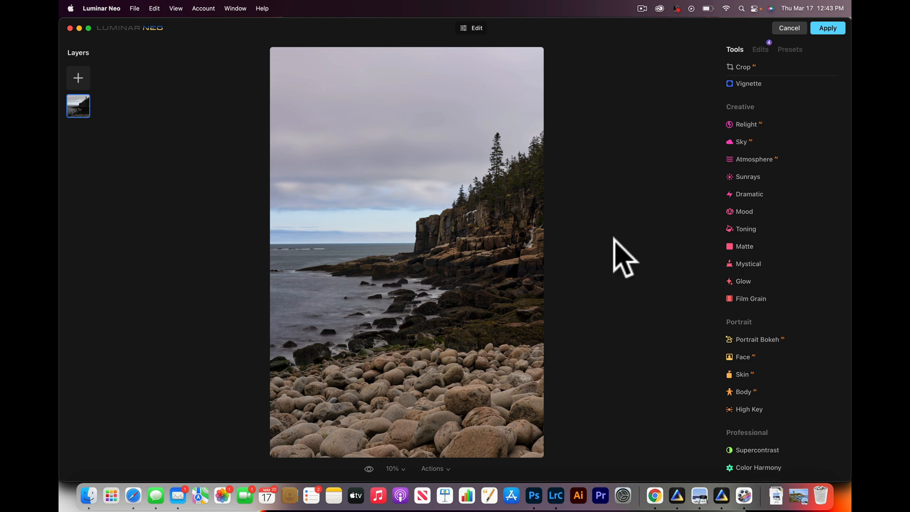
{"action": "mouse_move", "coordinate": [755, 215]}
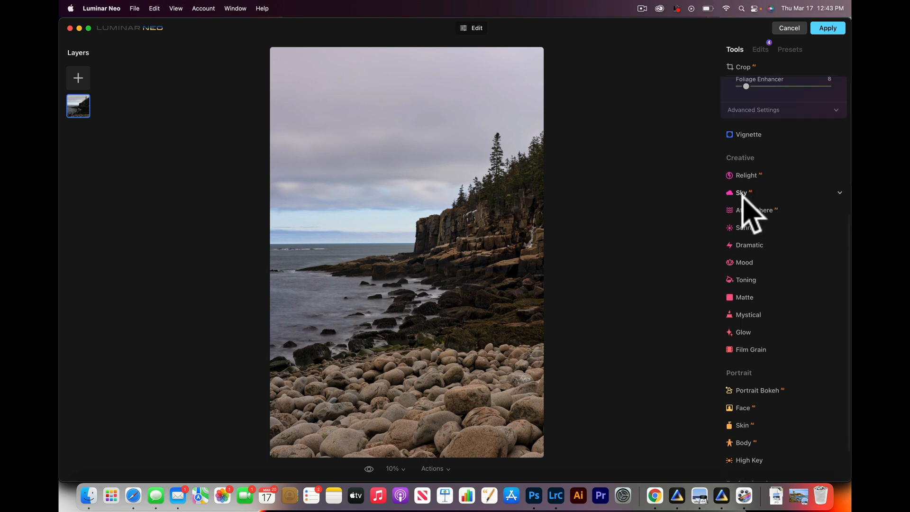
Replace the gray sky with Galaxy 1, then try the Galaxy 2 night sky
{"action": "left_click", "coordinate": [742, 192]}
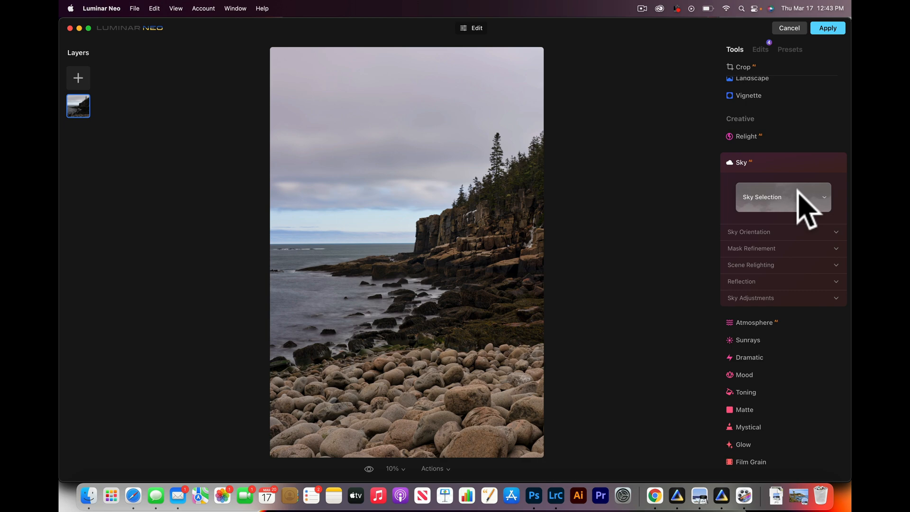
{"action": "left_click", "coordinate": [782, 197]}
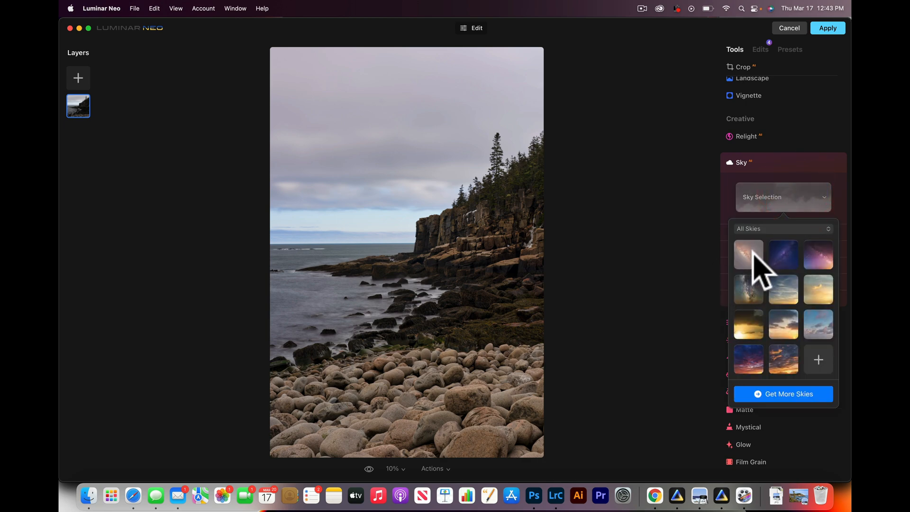
{"action": "left_click", "coordinate": [749, 254]}
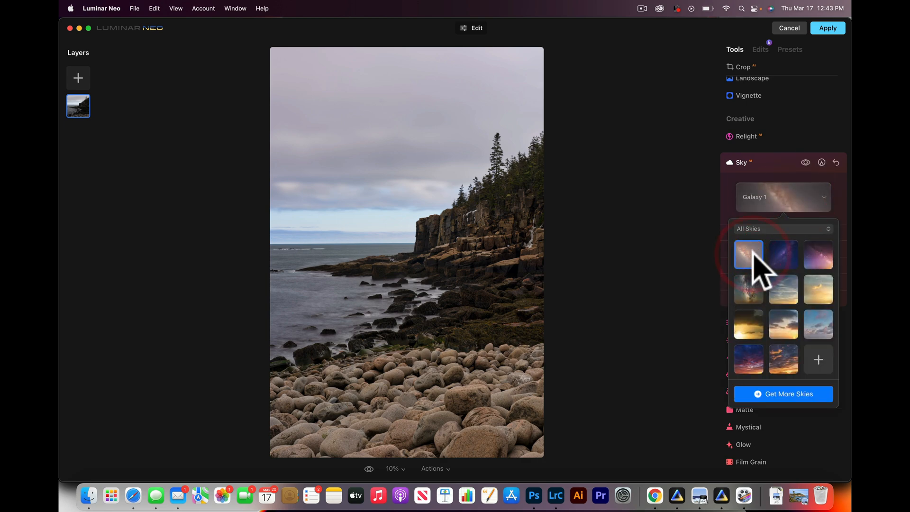
{"action": "left_click", "coordinate": [748, 255]}
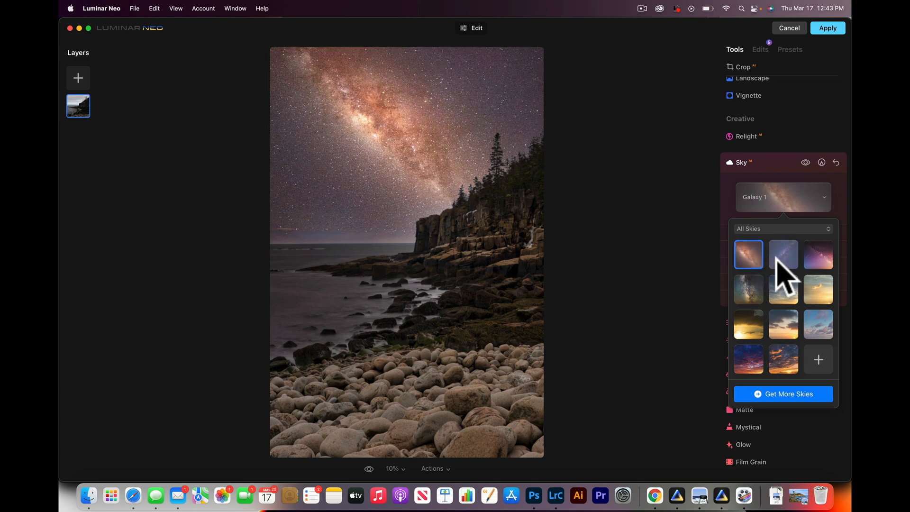
{"action": "left_click", "coordinate": [784, 254]}
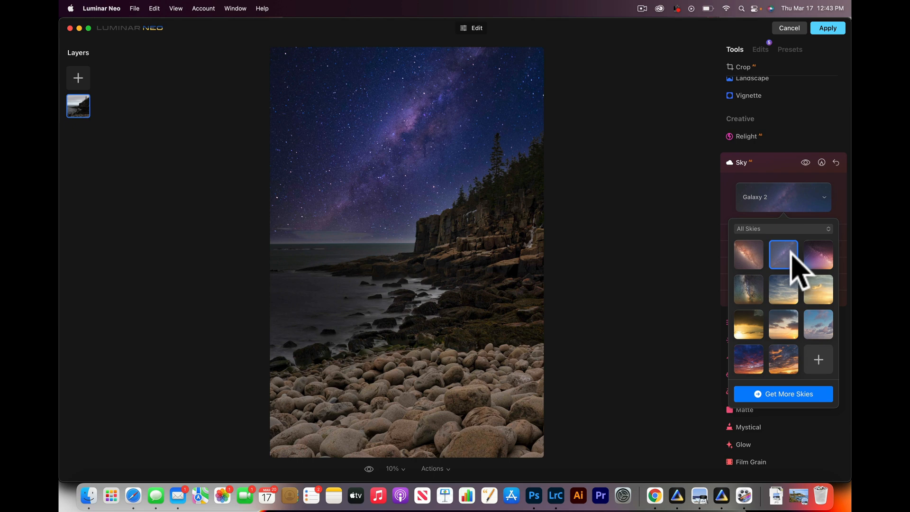
Compare Starry Night 1, Starry Night 2 and Sunset 3, then settle on Galaxy 1
{"action": "left_click", "coordinate": [818, 254]}
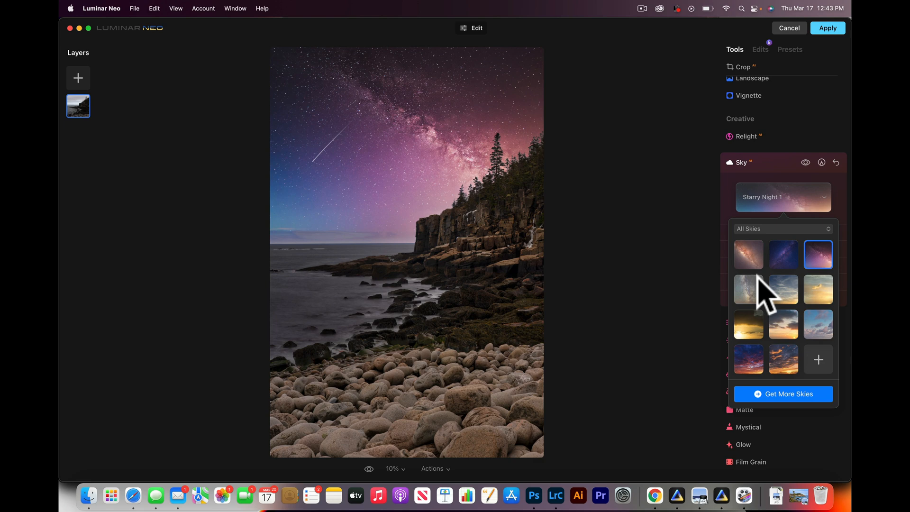
{"action": "left_click", "coordinate": [748, 291]}
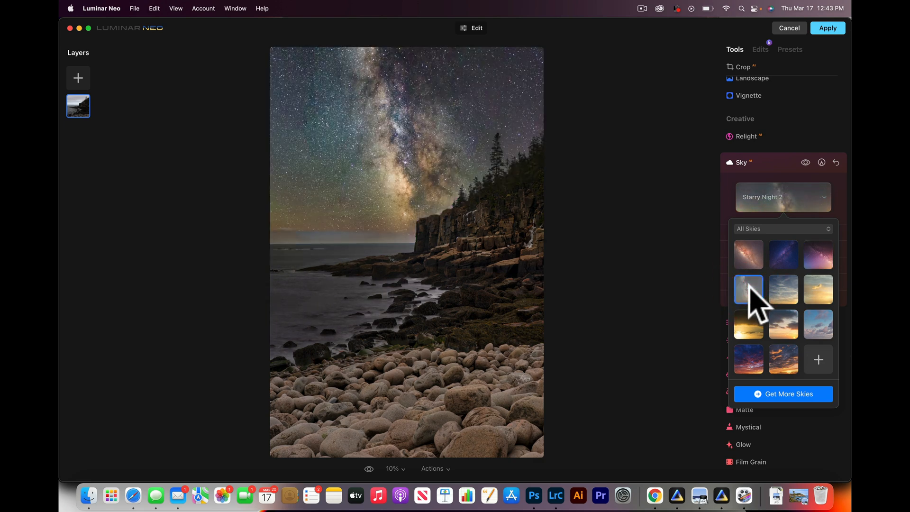
{"action": "mouse_move", "coordinate": [785, 299]}
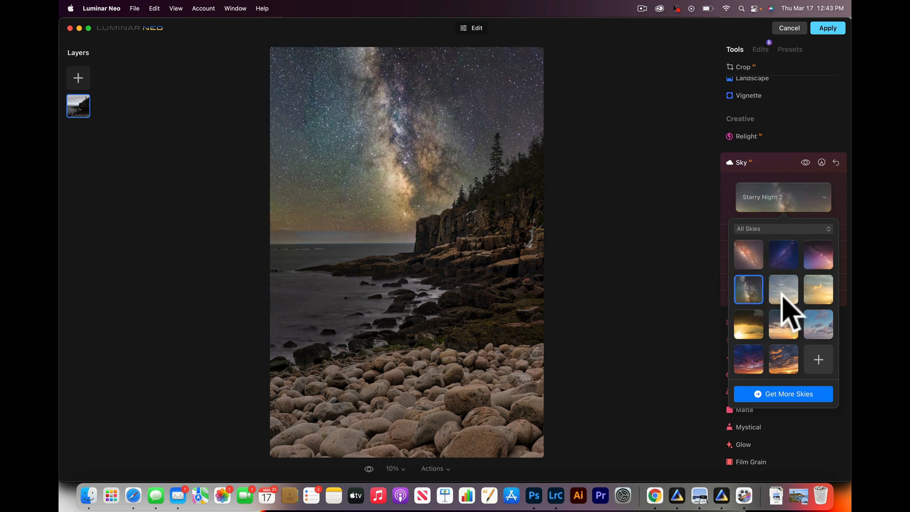
{"action": "left_click", "coordinate": [748, 325]}
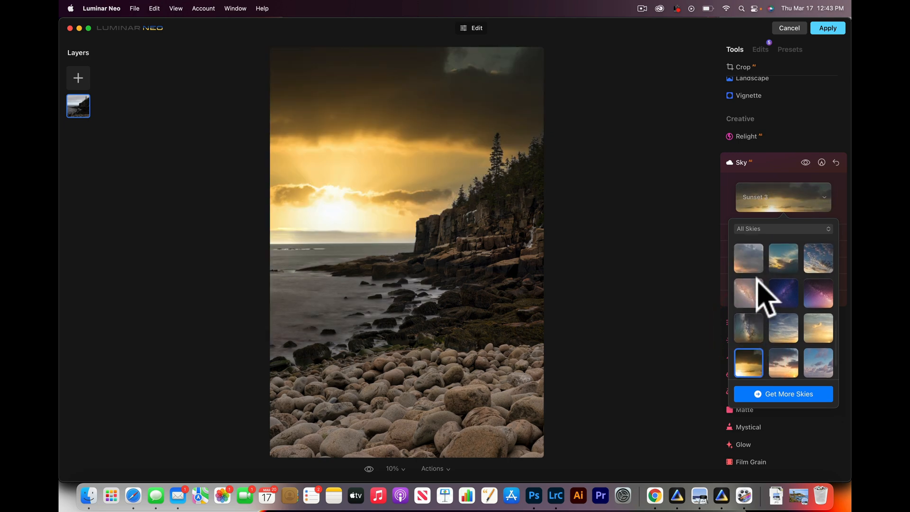
{"action": "left_click", "coordinate": [748, 294]}
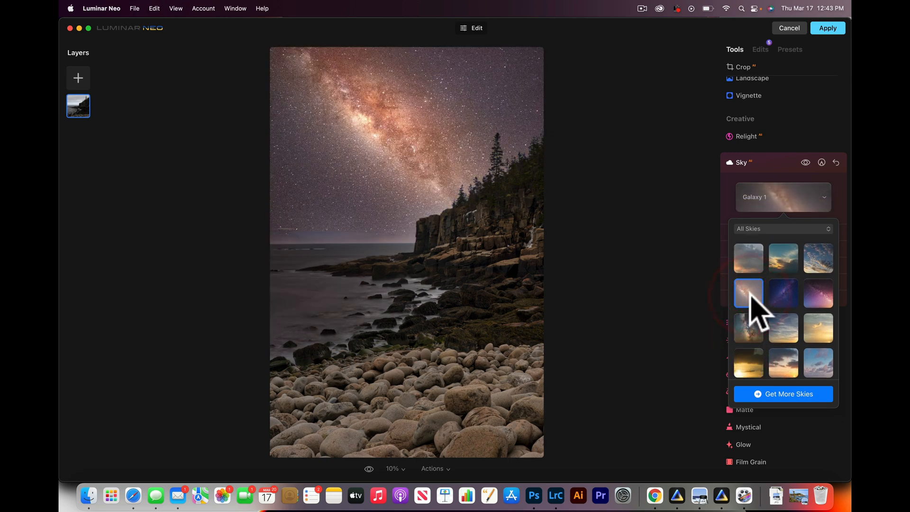
{"action": "mouse_move", "coordinate": [755, 244]}
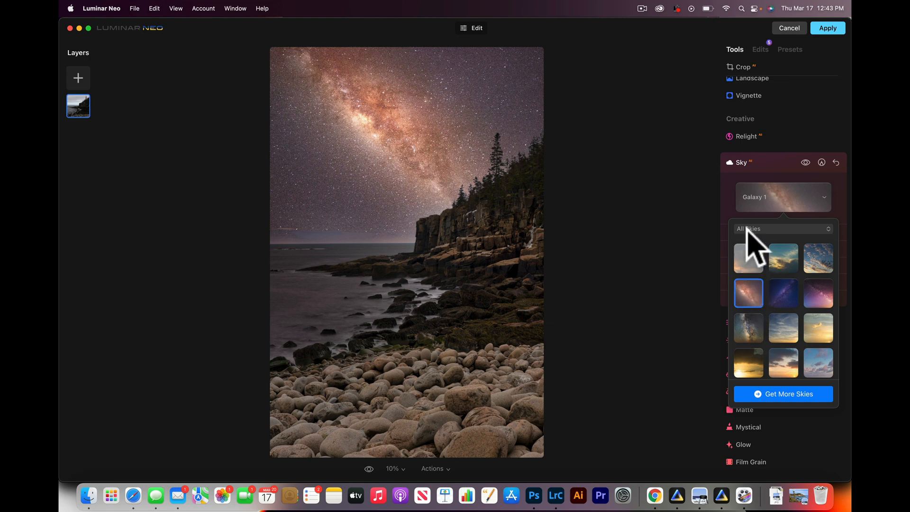
{"action": "mouse_move", "coordinate": [412, 487]}
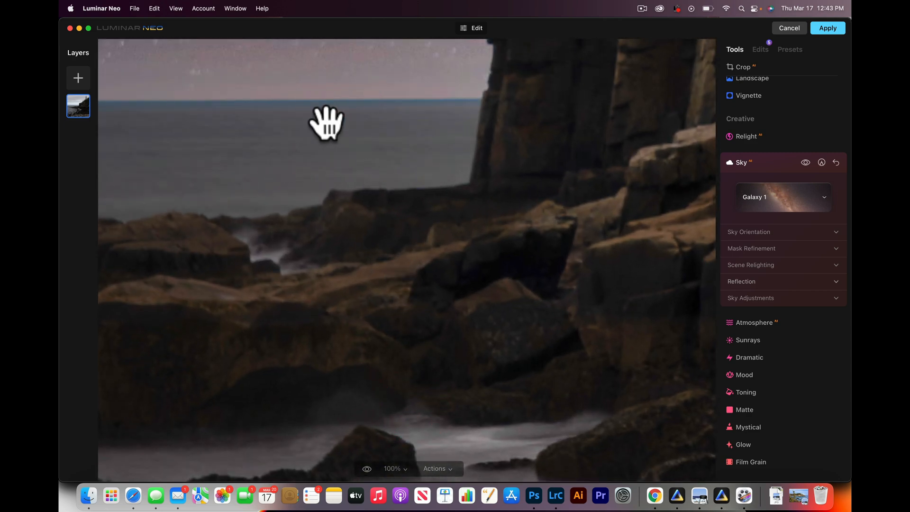
{"action": "left_click_drag", "start_coordinate": [327, 123], "coordinate": [451, 172]}
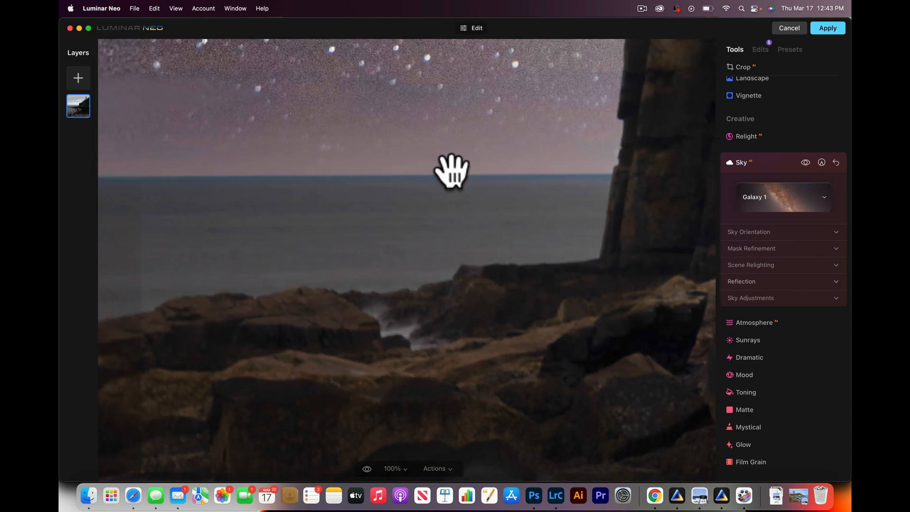
{"action": "left_click_drag", "start_coordinate": [451, 172], "coordinate": [391, 231]}
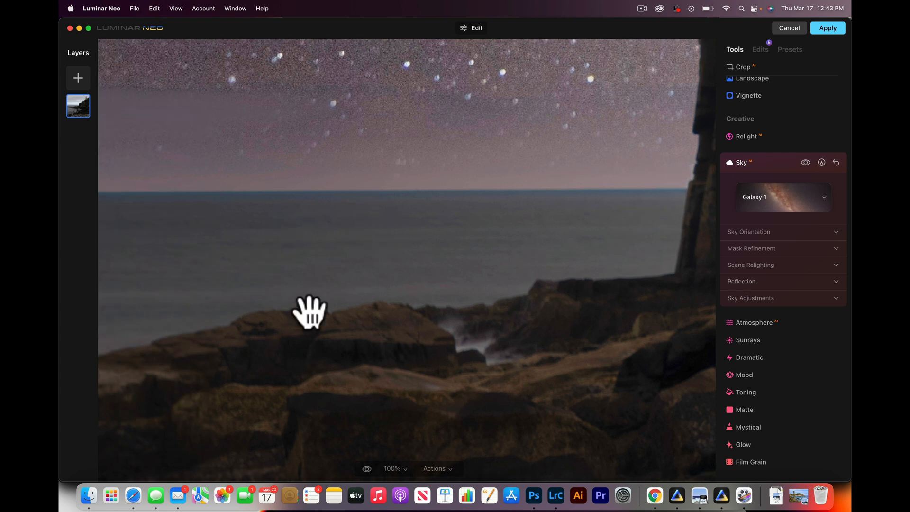
{"action": "left_click", "coordinate": [393, 469]}
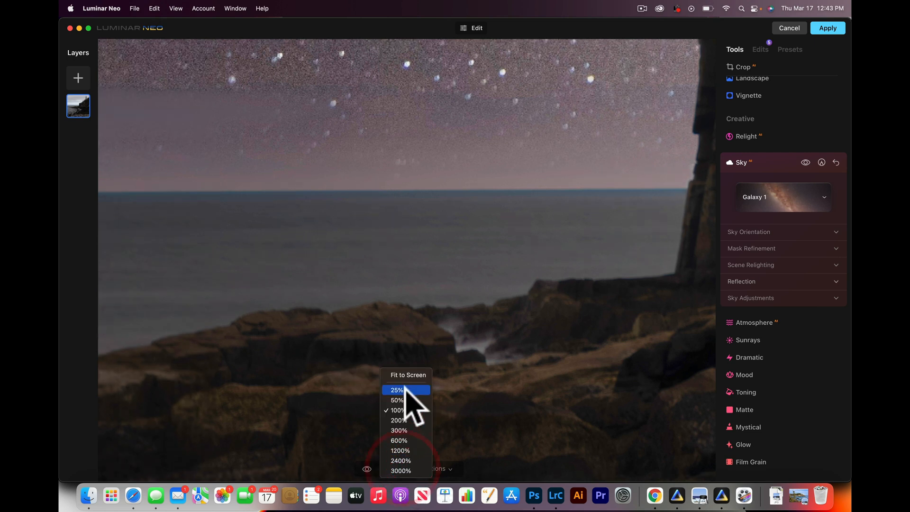
{"action": "left_click", "coordinate": [397, 390]}
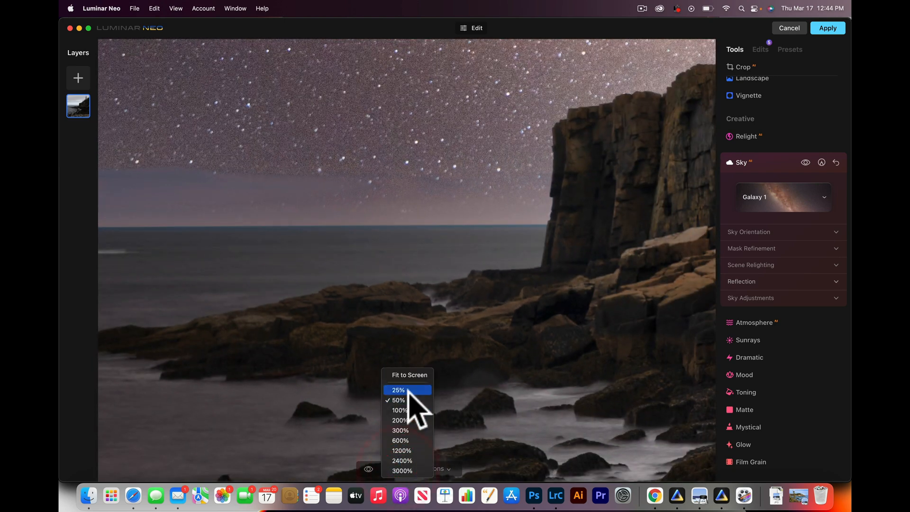
{"action": "left_click", "coordinate": [398, 390]}
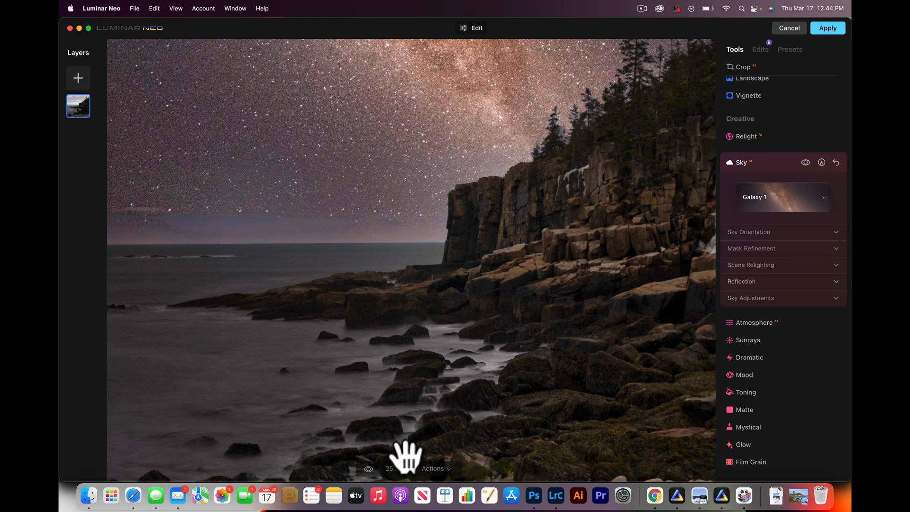
{"action": "left_click", "coordinate": [390, 468]}
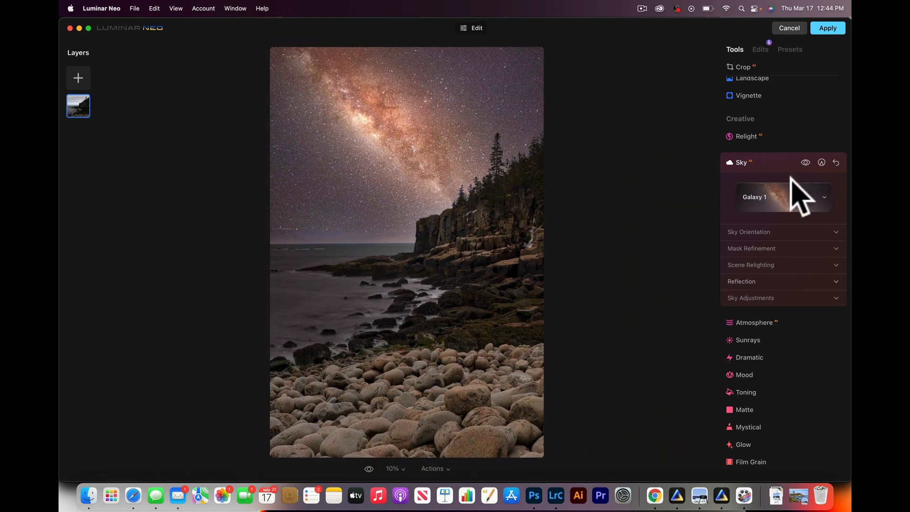
{"action": "mouse_move", "coordinate": [776, 262]}
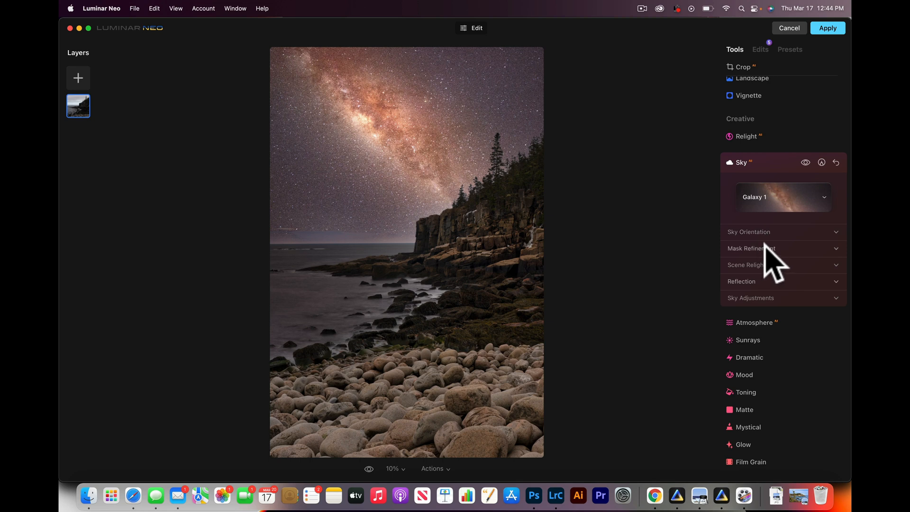
Raise Sky Mask Refinement Global to about 63 and Close Gaps to 15
{"action": "left_click", "coordinate": [752, 248]}
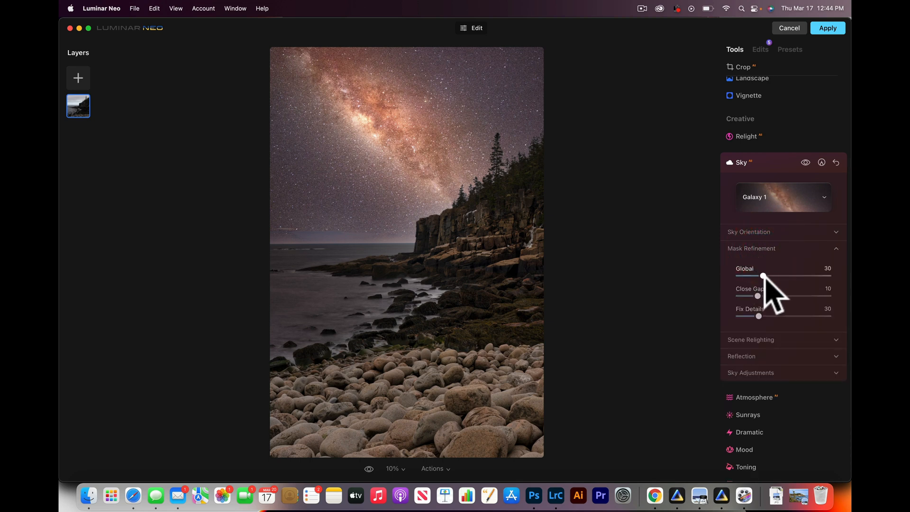
{"action": "left_click_drag", "start_coordinate": [764, 276], "coordinate": [797, 276]}
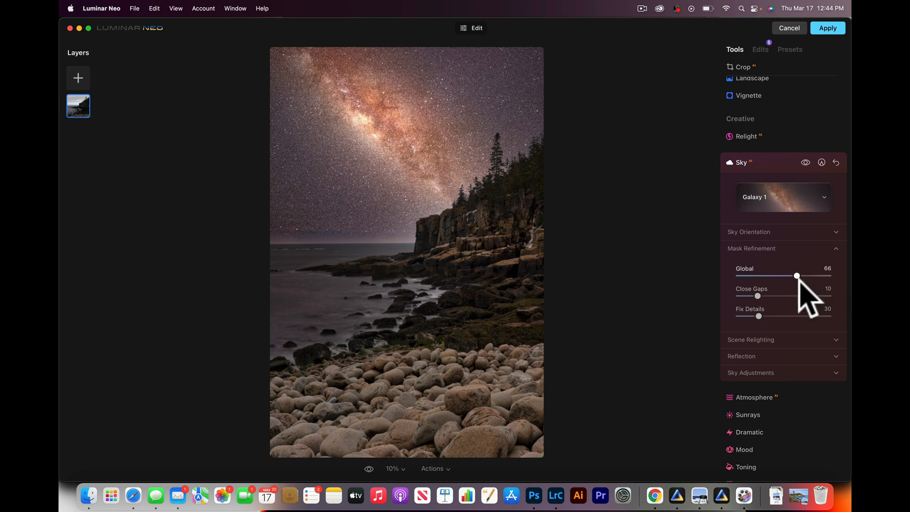
{"action": "left_click_drag", "start_coordinate": [797, 276], "coordinate": [795, 276]}
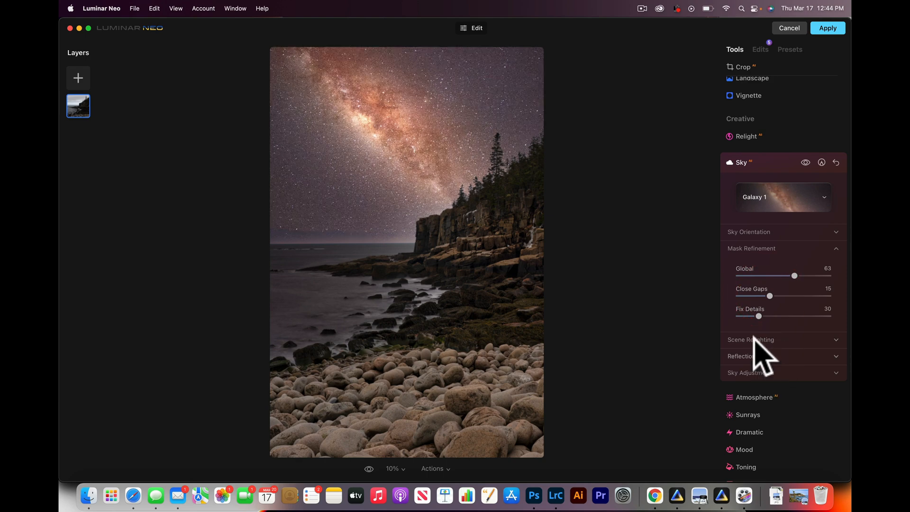
{"action": "left_click", "coordinate": [749, 231]}
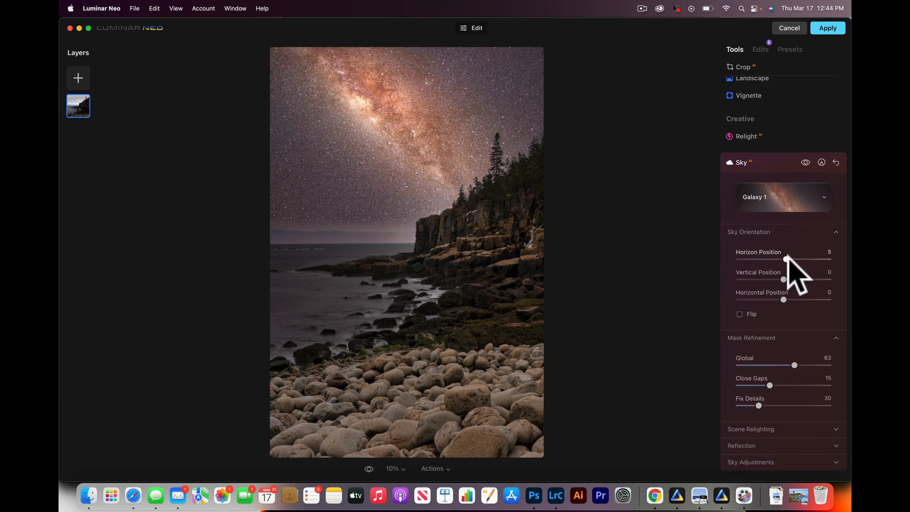
{"action": "left_click_drag", "start_coordinate": [786, 260], "coordinate": [781, 260]}
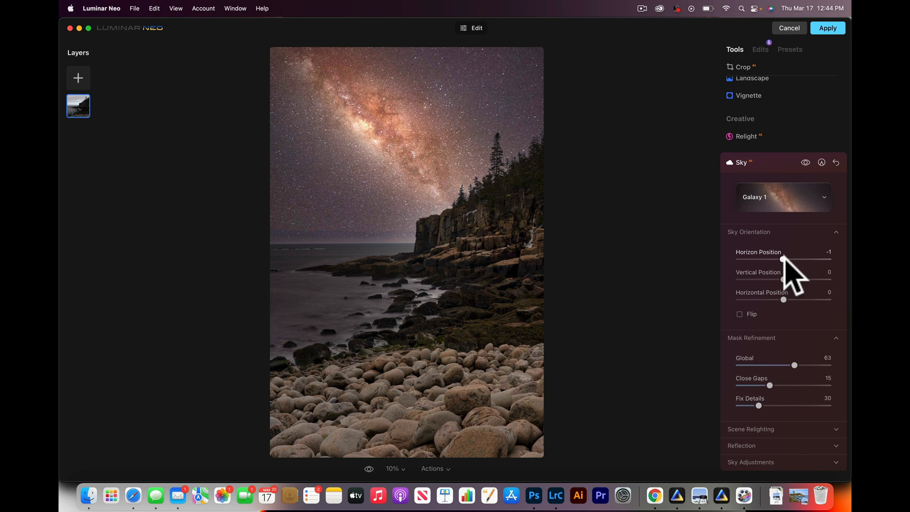
{"action": "mouse_move", "coordinate": [781, 339]}
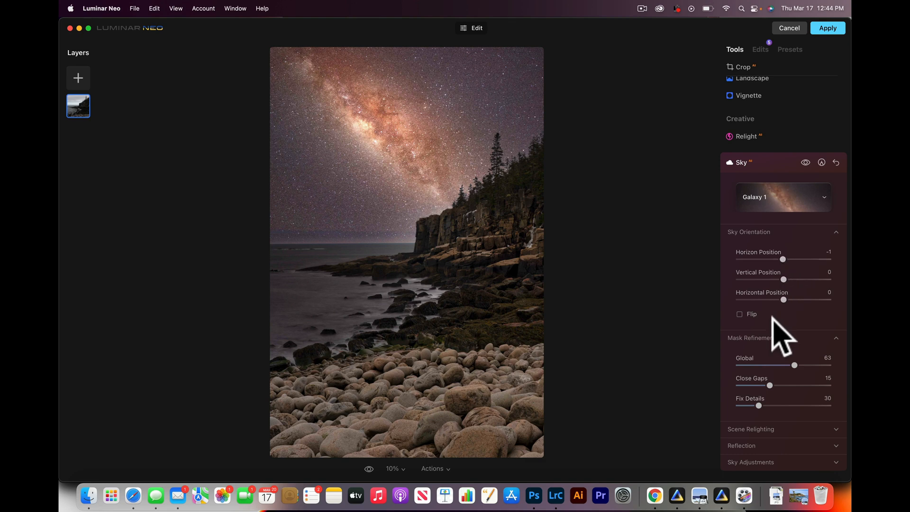
{"action": "scroll", "scroll_direction": "down", "scroll_amount": 3}
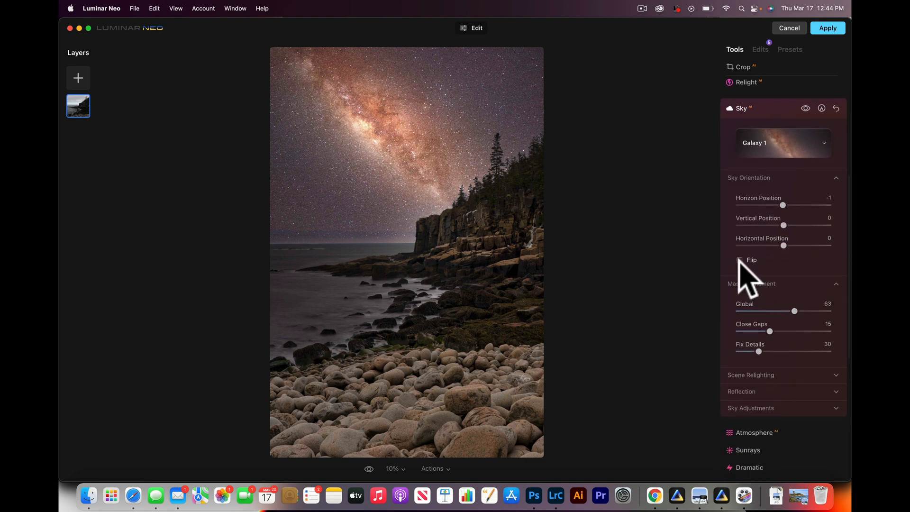
{"action": "left_click", "coordinate": [742, 260]}
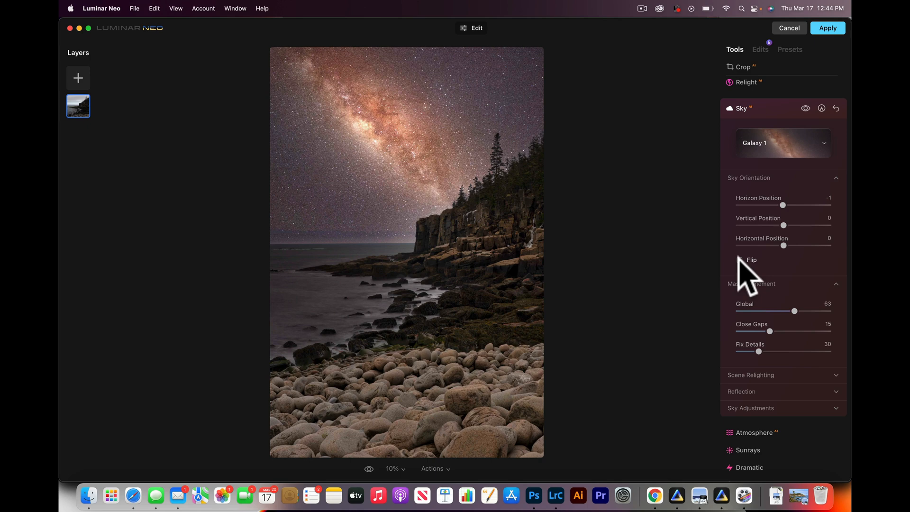
{"action": "left_click", "coordinate": [749, 260]}
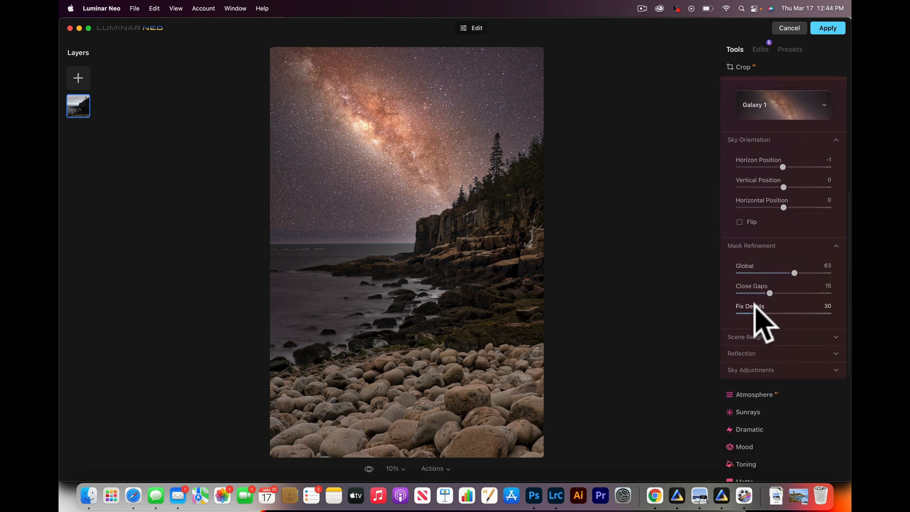
Raise Scene Relighting strength up to 96, then settle it at 80
{"action": "left_click", "coordinate": [751, 336]}
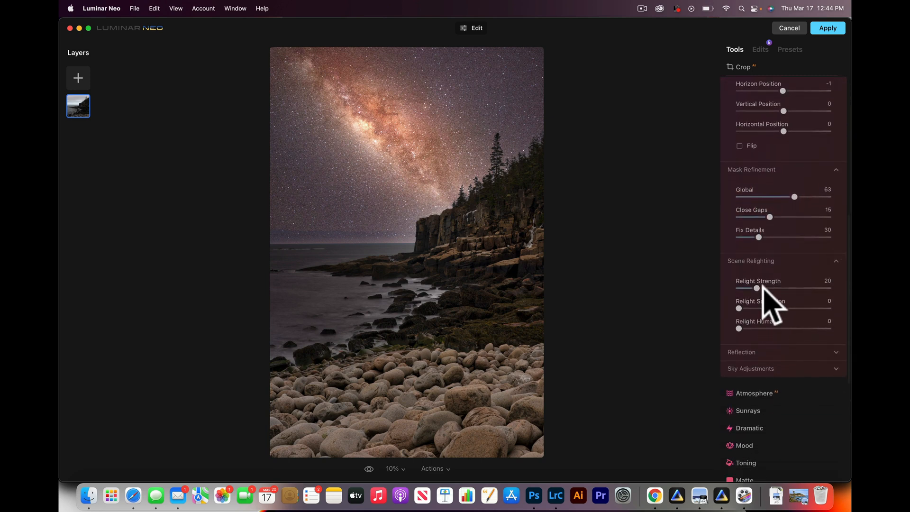
{"action": "left_click_drag", "start_coordinate": [757, 288], "coordinate": [780, 288]}
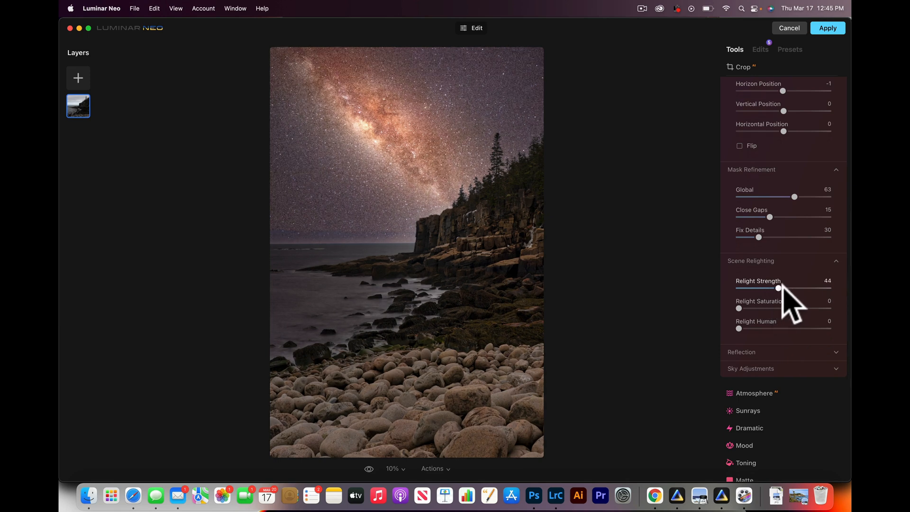
{"action": "left_click_drag", "start_coordinate": [780, 288], "coordinate": [811, 289]}
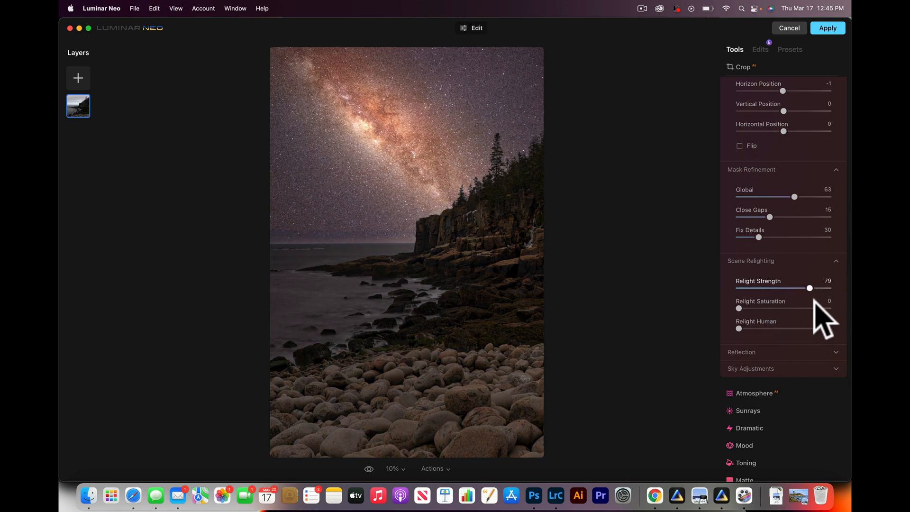
{"action": "left_click_drag", "start_coordinate": [809, 288], "coordinate": [815, 288]}
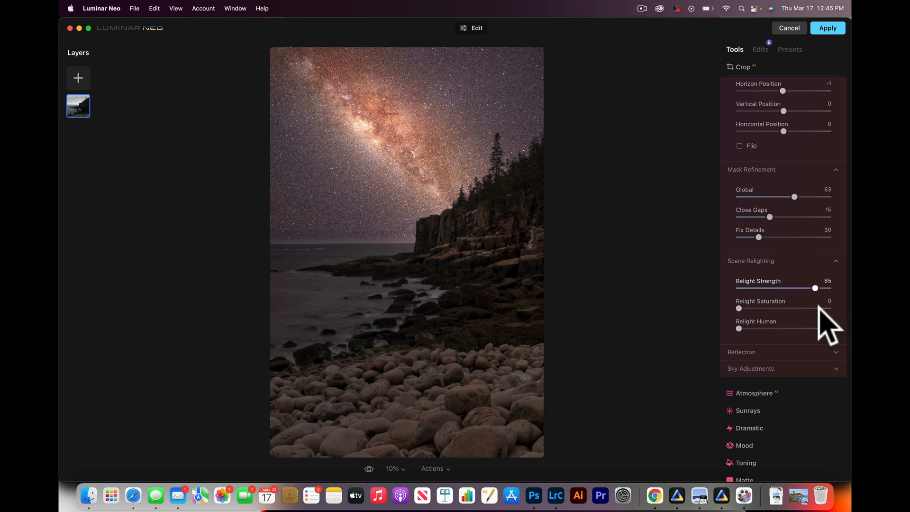
{"action": "left_click_drag", "start_coordinate": [816, 288], "coordinate": [825, 288]}
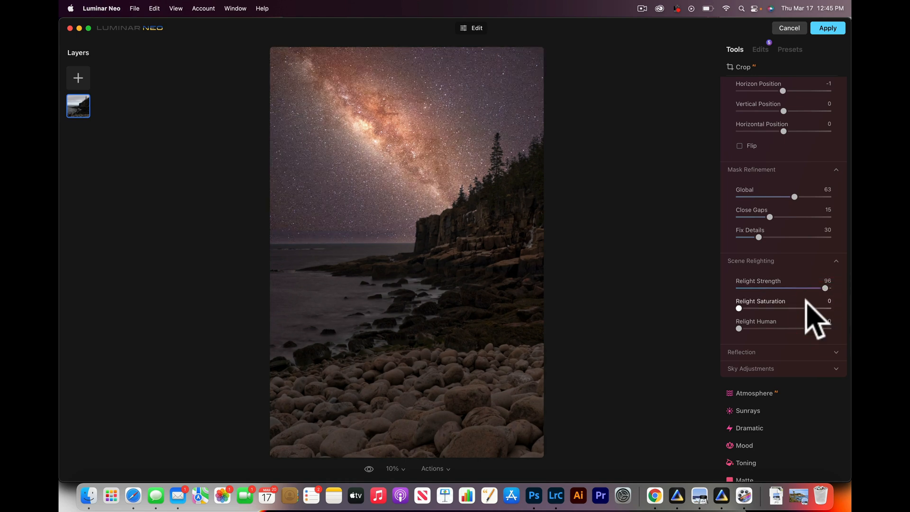
{"action": "mouse_move", "coordinate": [746, 322]}
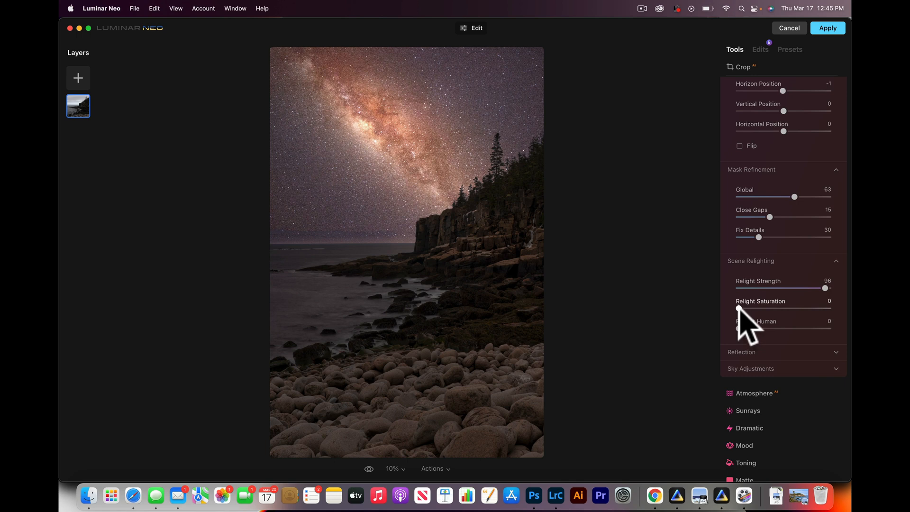
{"action": "left_click_drag", "start_coordinate": [829, 289], "coordinate": [818, 288]}
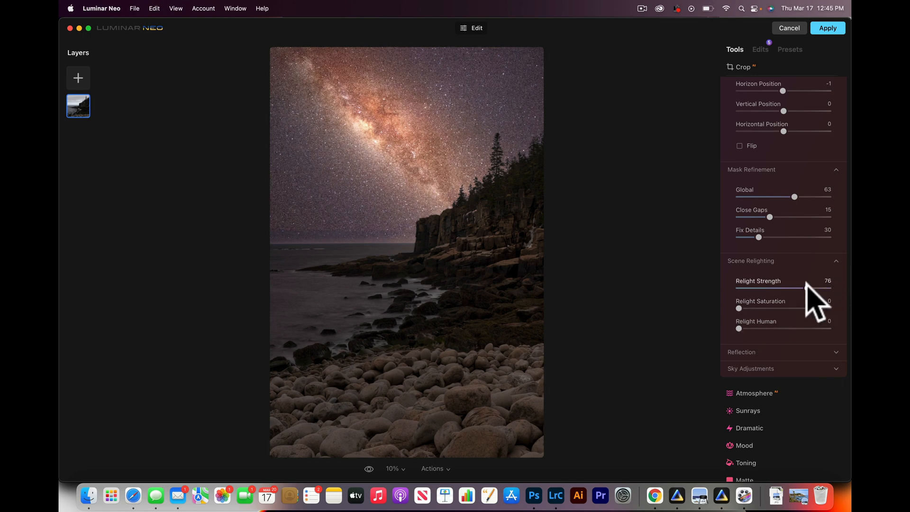
{"action": "left_click_drag", "start_coordinate": [815, 288], "coordinate": [824, 288]}
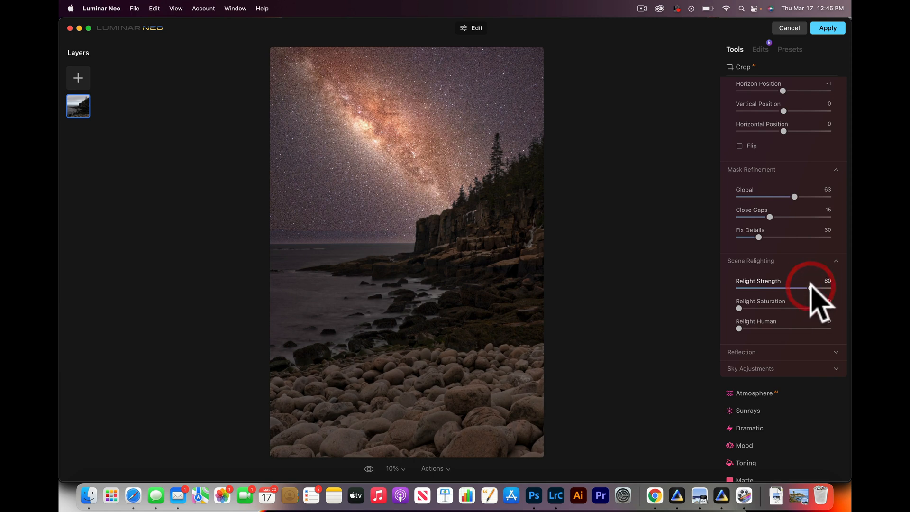
{"action": "mouse_move", "coordinate": [613, 345]}
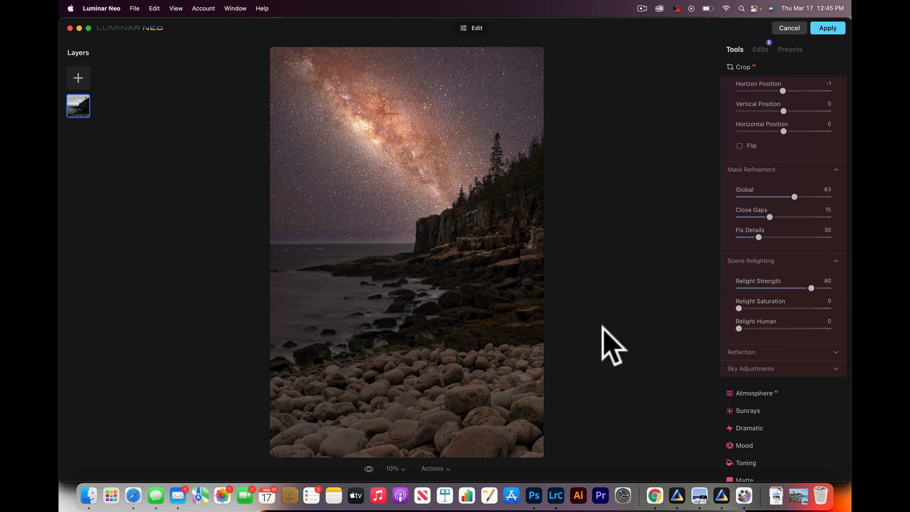
{"action": "mouse_move", "coordinate": [708, 378]}
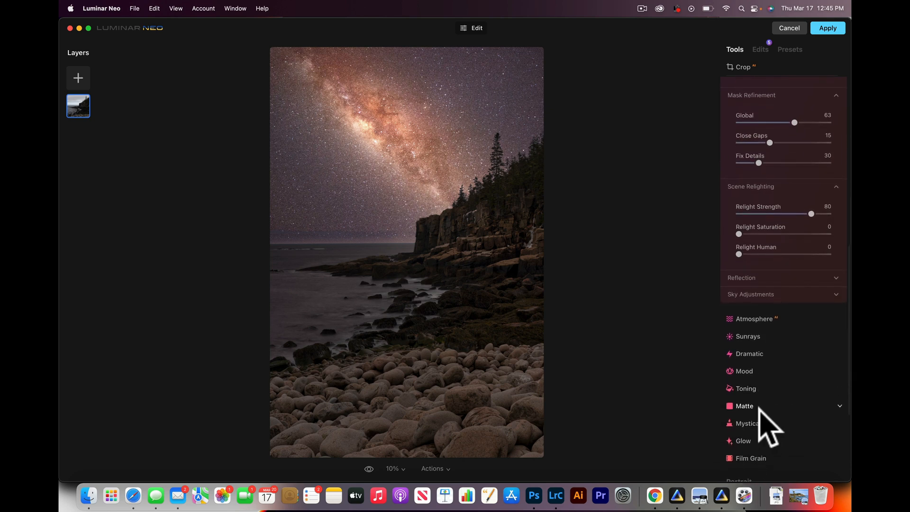
{"action": "scroll", "scroll_direction": "down", "scroll_amount": 3}
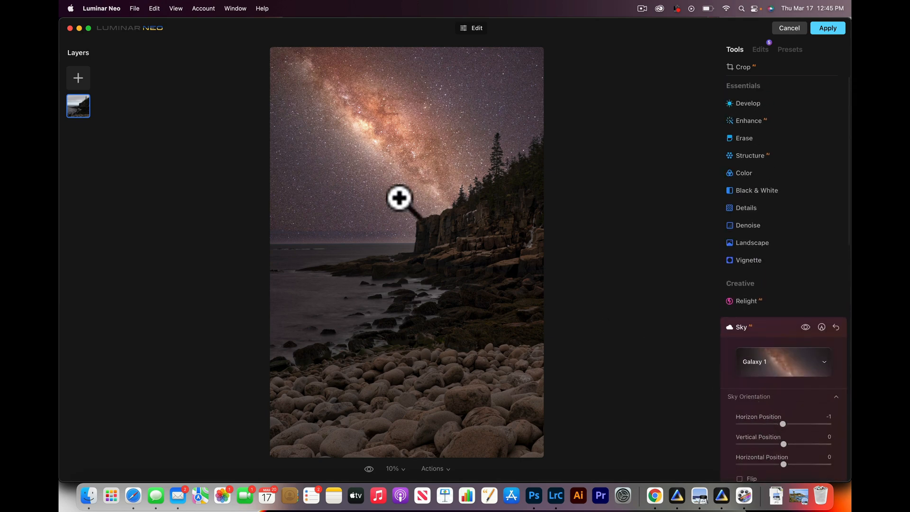
{"action": "mouse_move", "coordinate": [441, 488]}
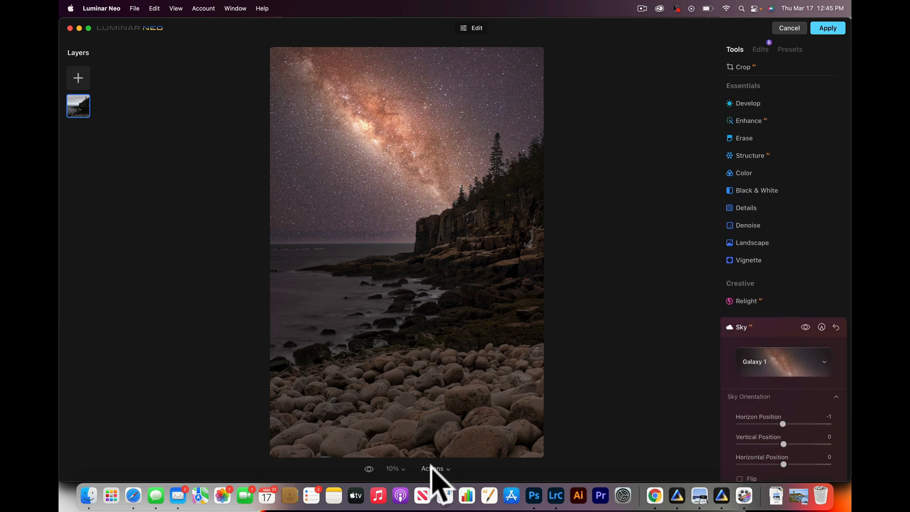
{"action": "mouse_move", "coordinate": [428, 476]}
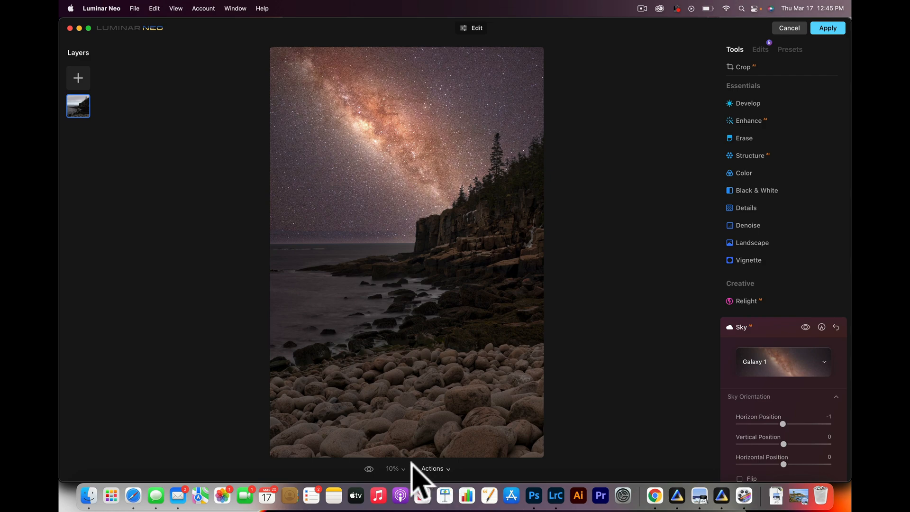
{"action": "left_click", "coordinate": [393, 468]}
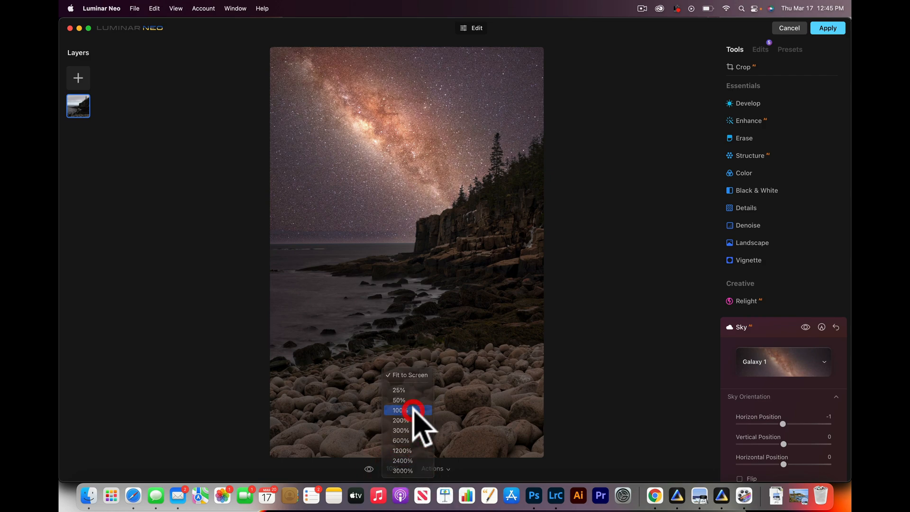
{"action": "left_click", "coordinate": [398, 411]}
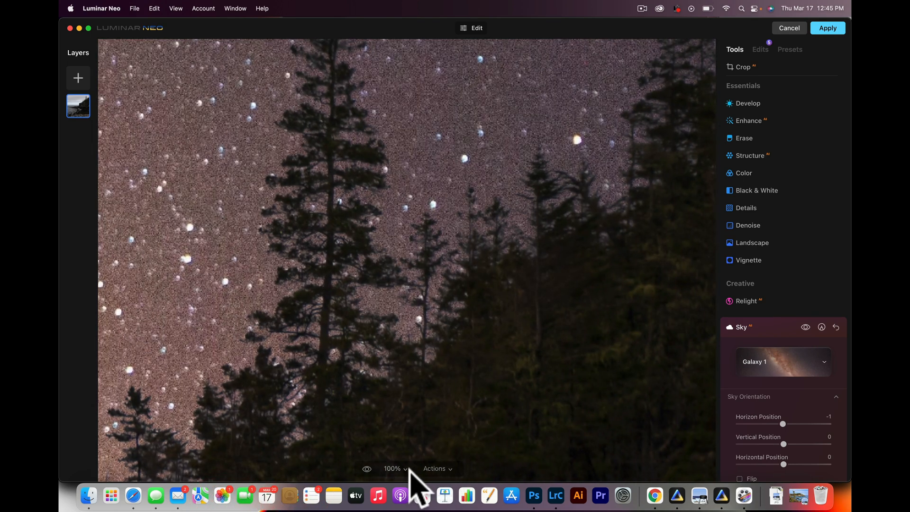
{"action": "left_click", "coordinate": [393, 469]}
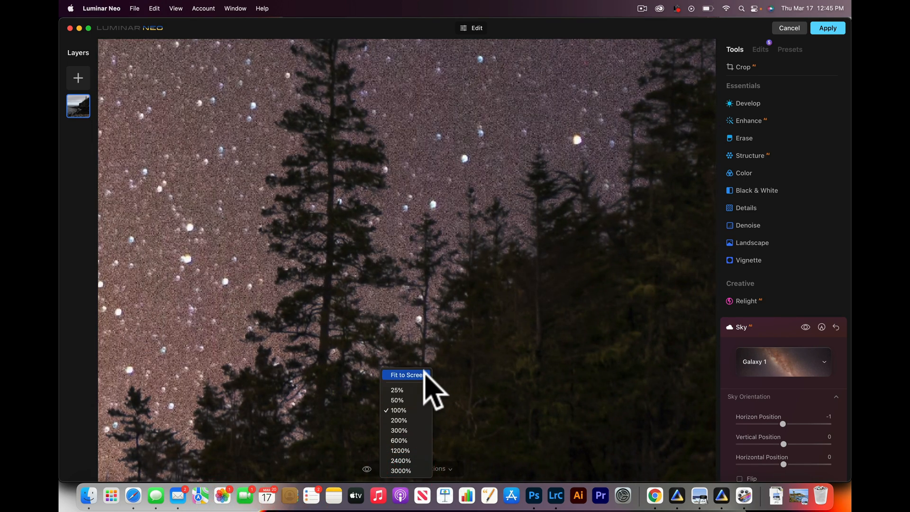
{"action": "left_click", "coordinate": [406, 374]}
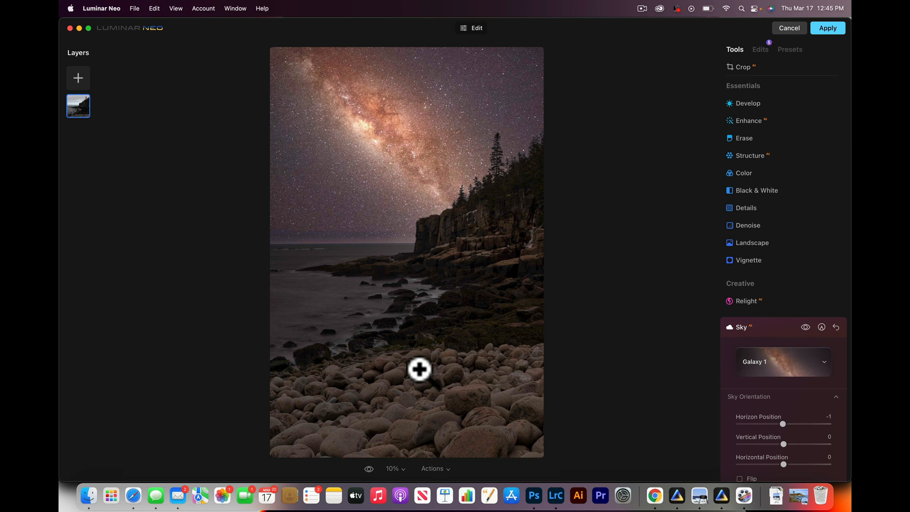
{"action": "mouse_move", "coordinate": [648, 274]}
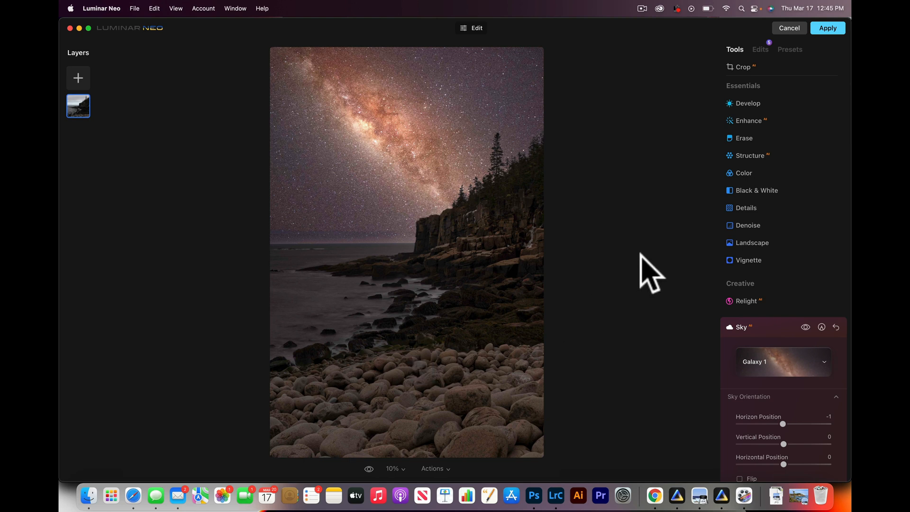
{"action": "mouse_move", "coordinate": [688, 288]}
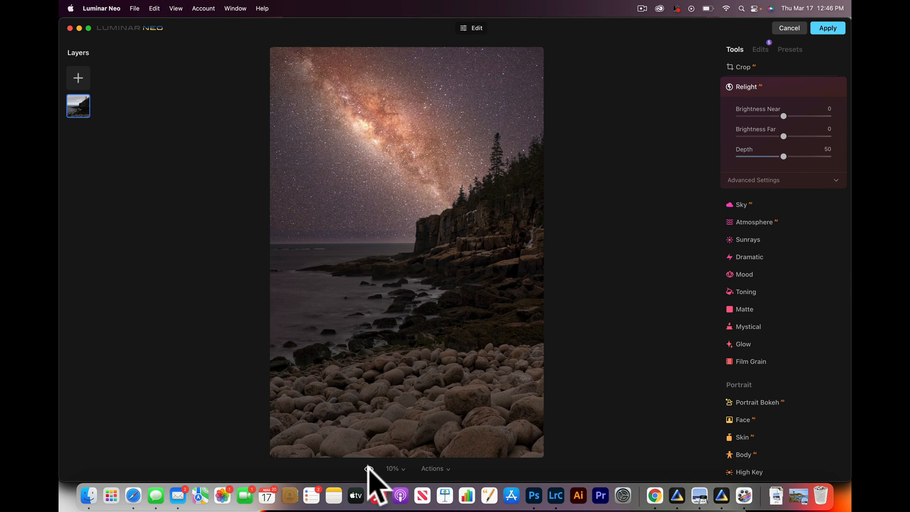
Compare the edited night-sky photo against the original
{"action": "left_click", "coordinate": [369, 469]}
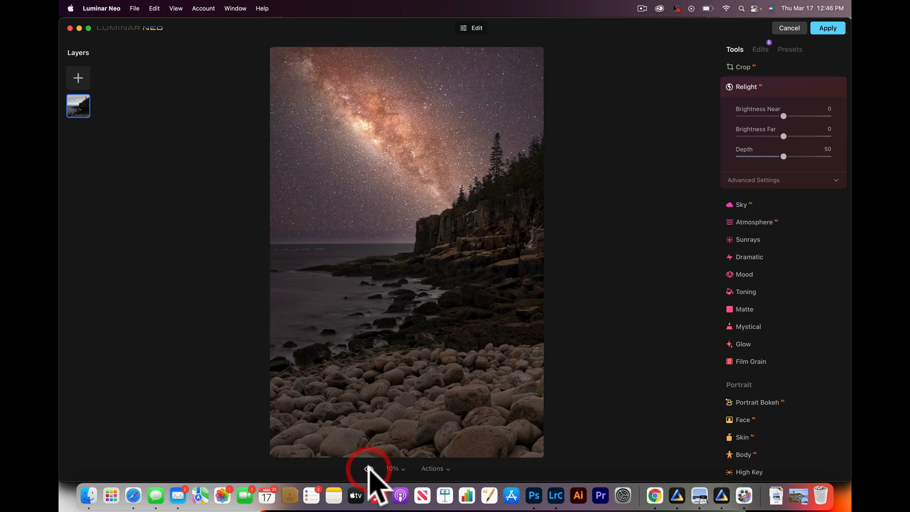